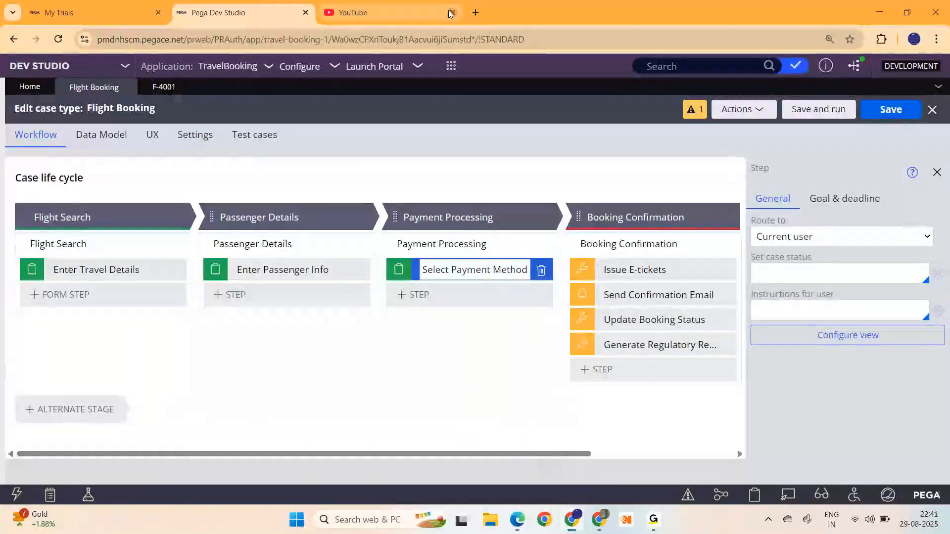
Step: Return to the Flight Booking case designer and show the Select Payment Method view with field groups collapsed
left_click(452, 12)
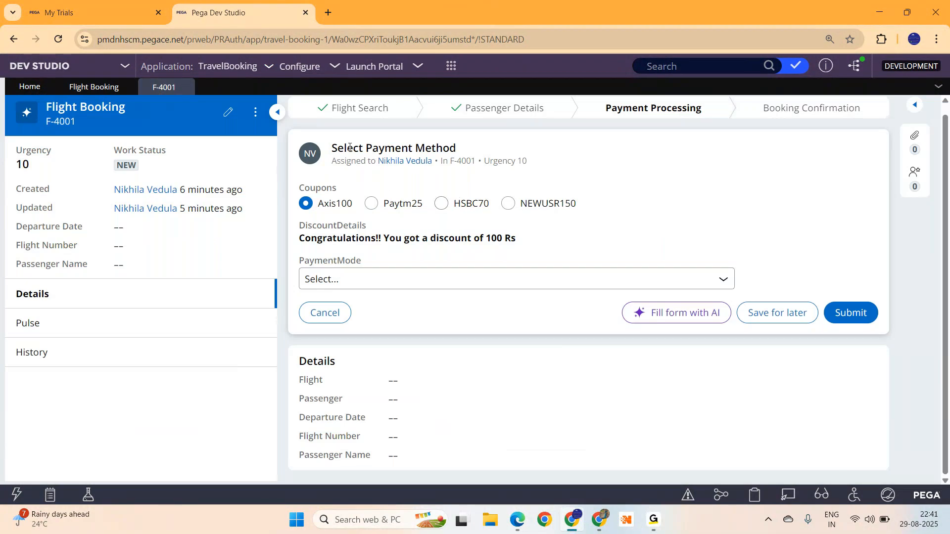
mouse_move(507, 203)
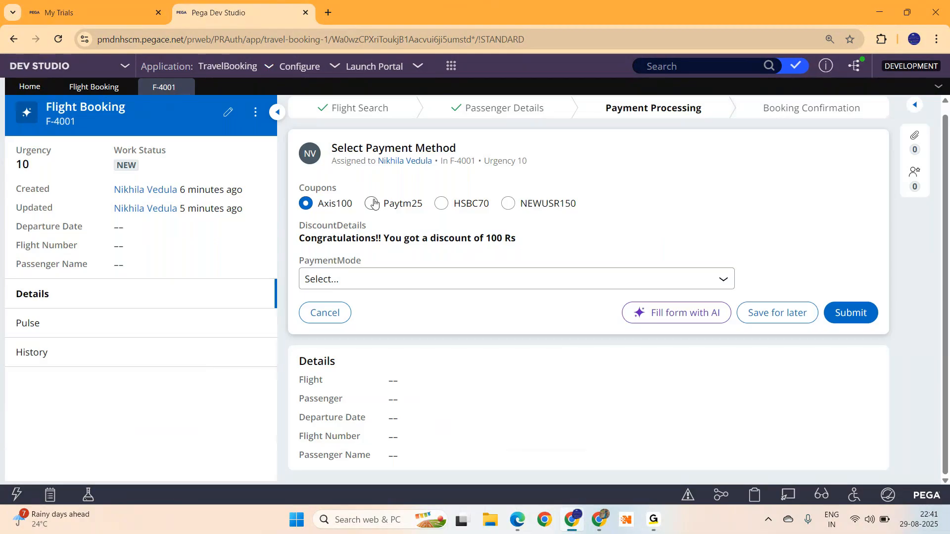
left_click(370, 203)
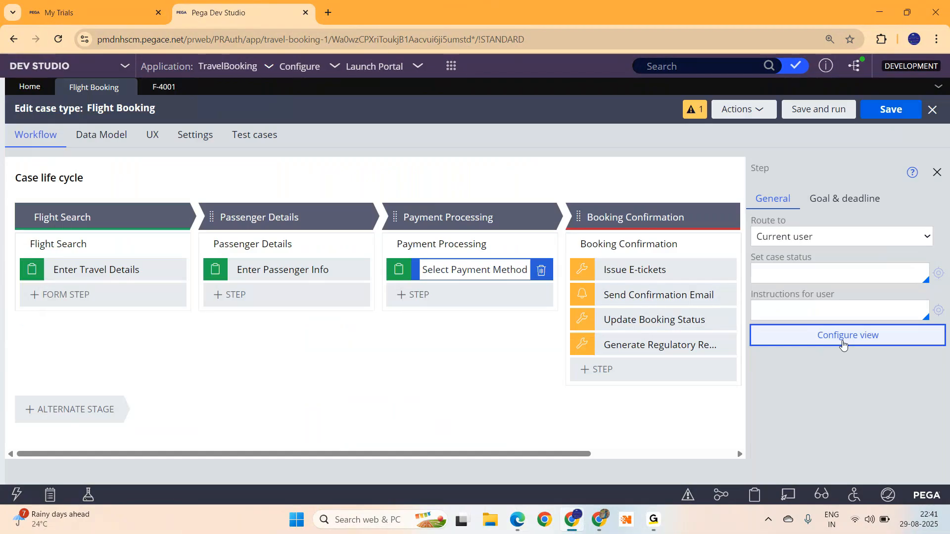
left_click(846, 336)
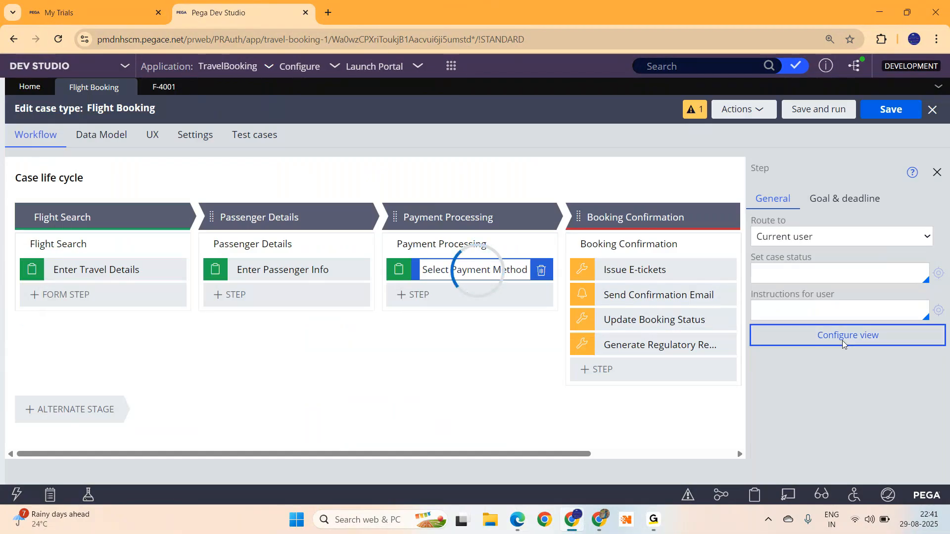
left_click(847, 335)
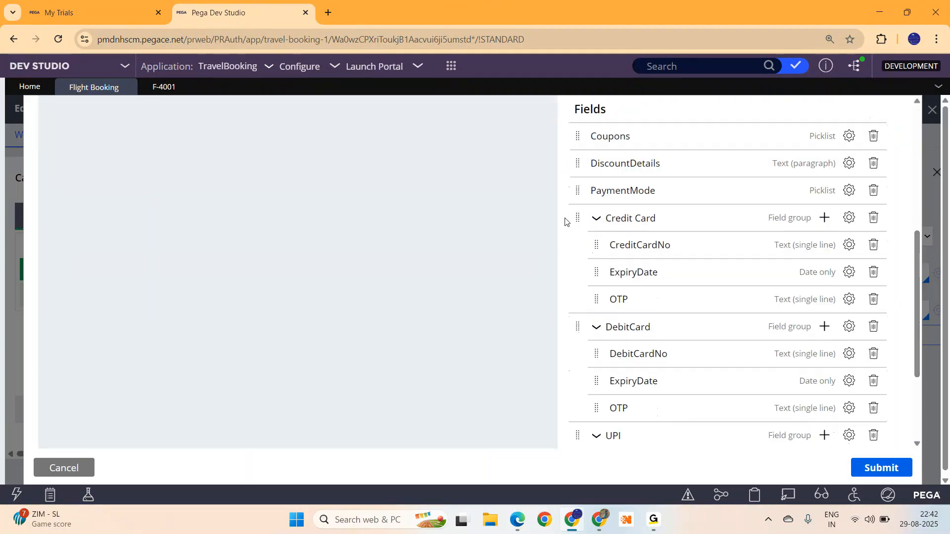
left_click(596, 218)
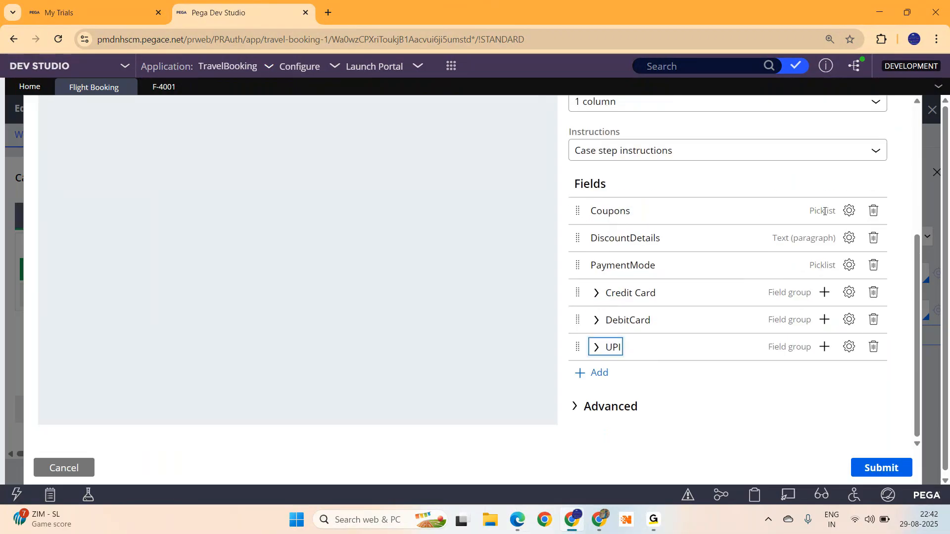
Step: Review the Coupons field's Display as, label and edit mode settings, then cancel without changes
left_click(848, 210)
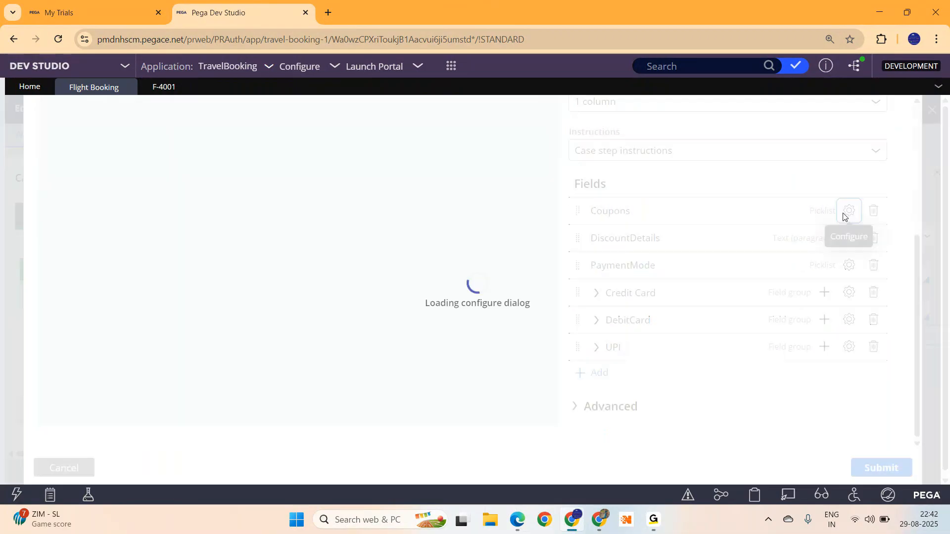
left_click(848, 210)
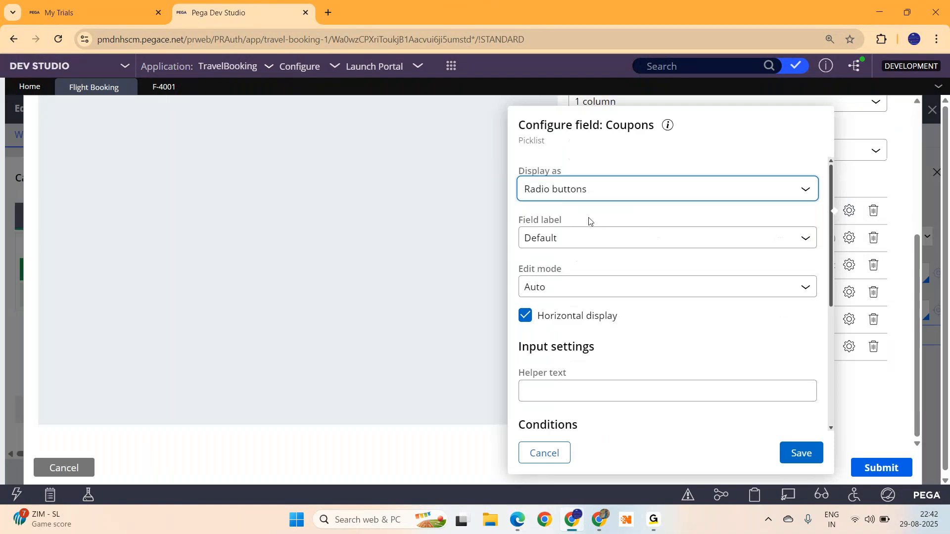
left_click(666, 188)
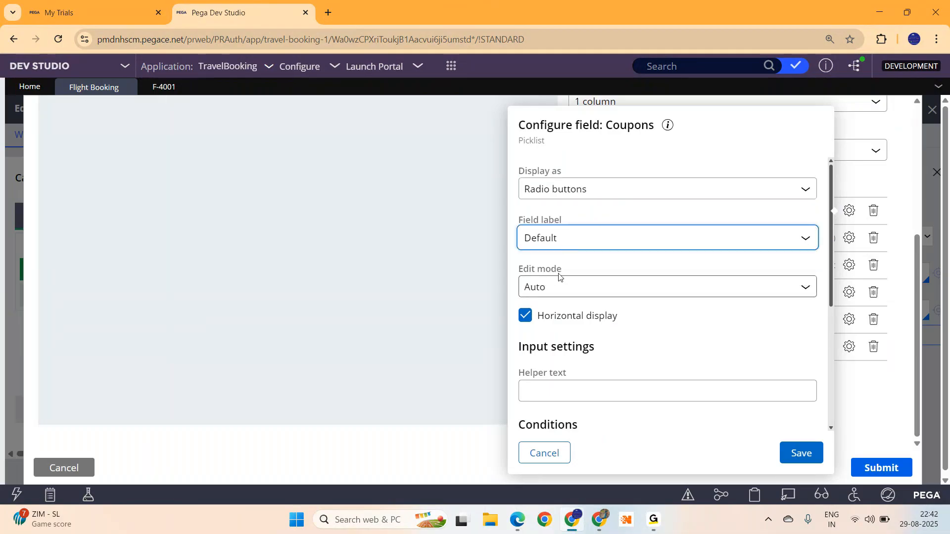
left_click(666, 287)
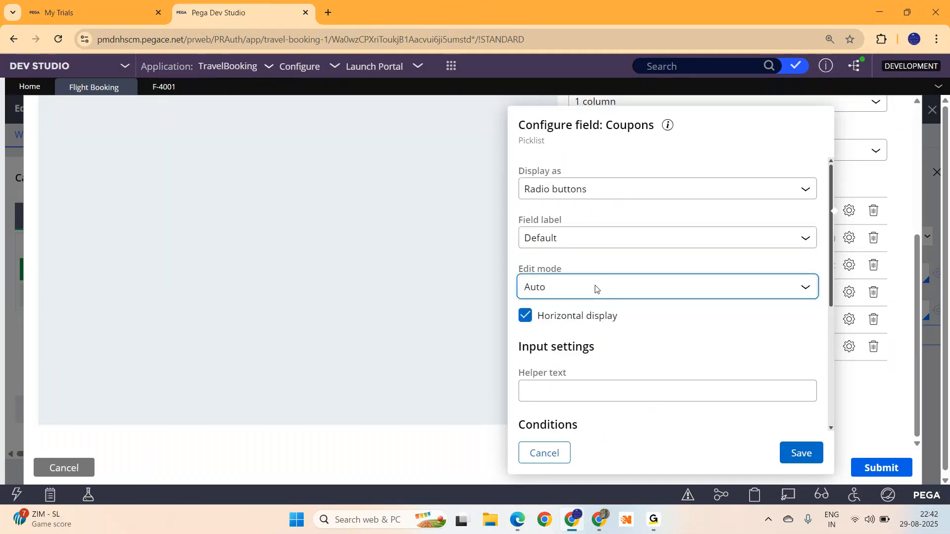
left_click(544, 452)
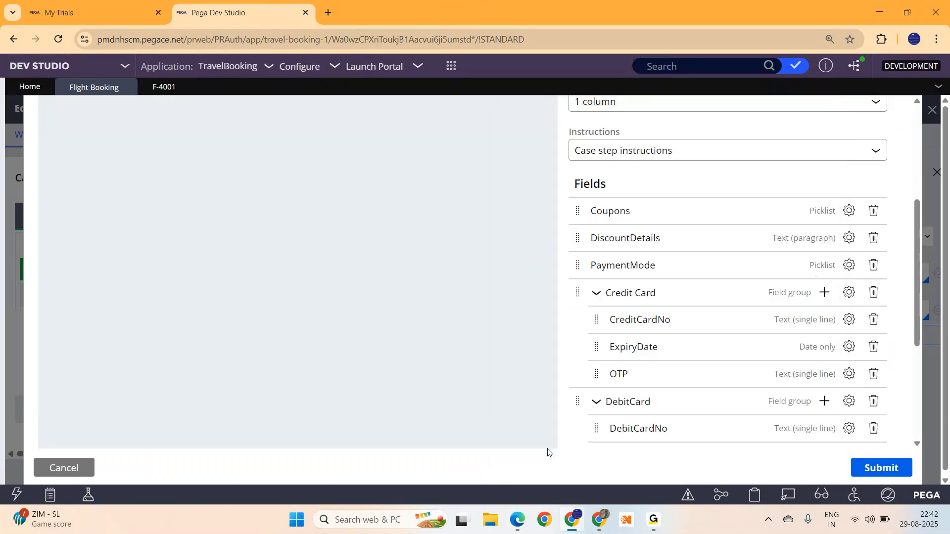
mouse_move(846, 228)
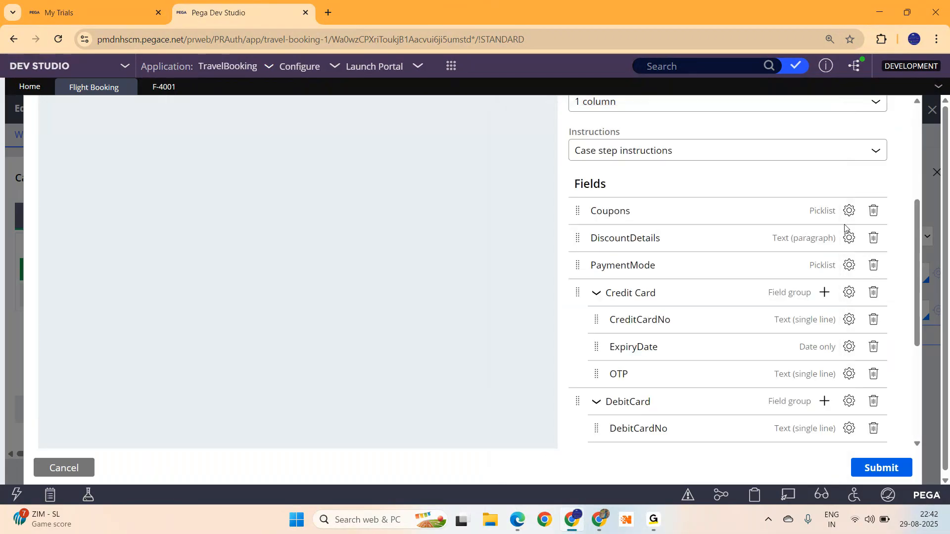
mouse_move(920, 263)
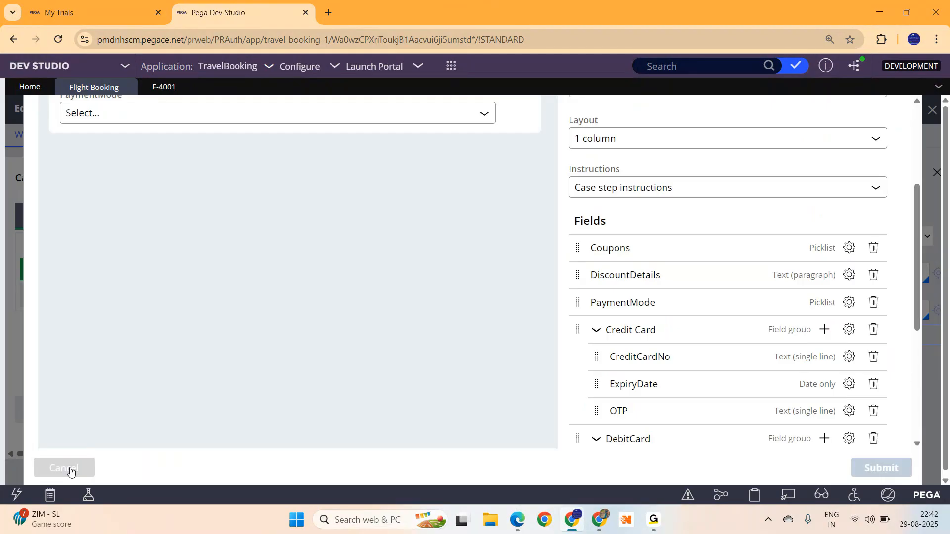
Step: Close the view and add a new data type with label and description 'Coupons'
left_click(64, 468)
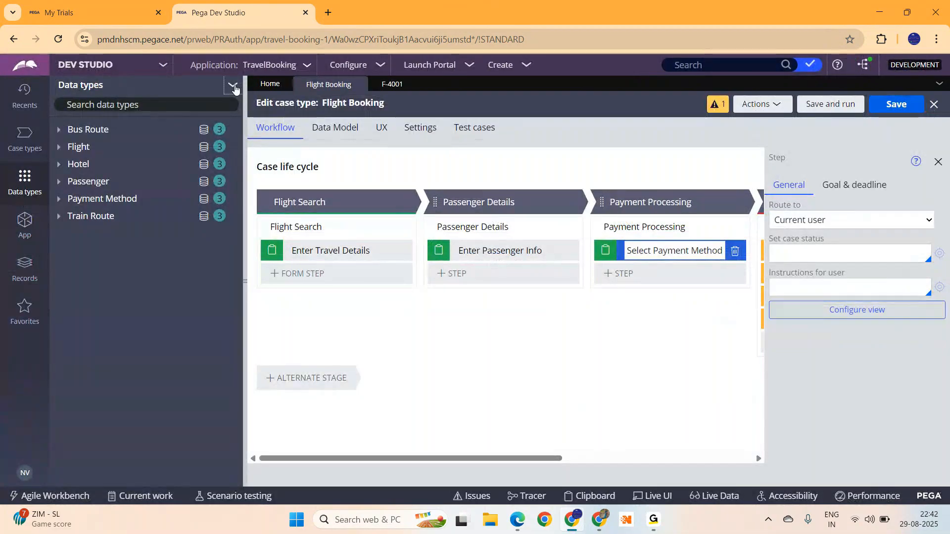
left_click(234, 85)
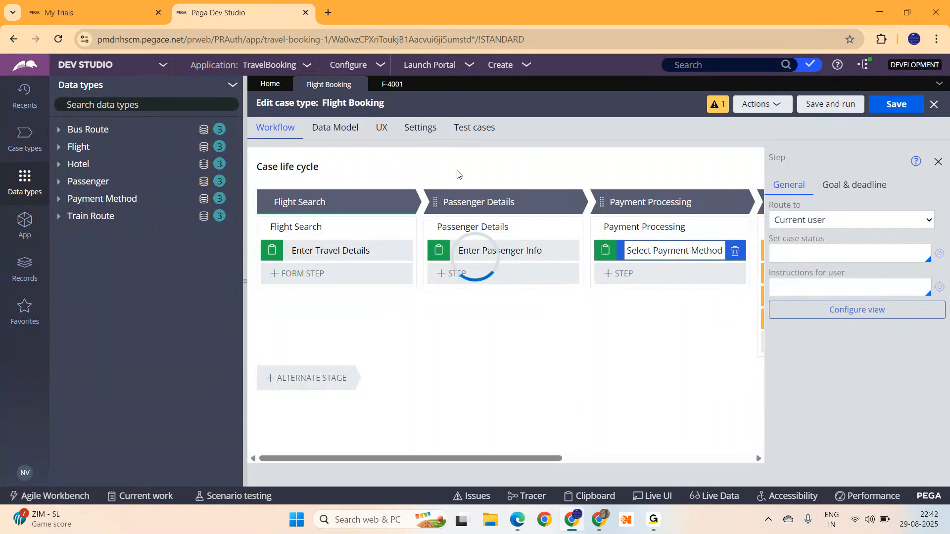
type("Coupons")
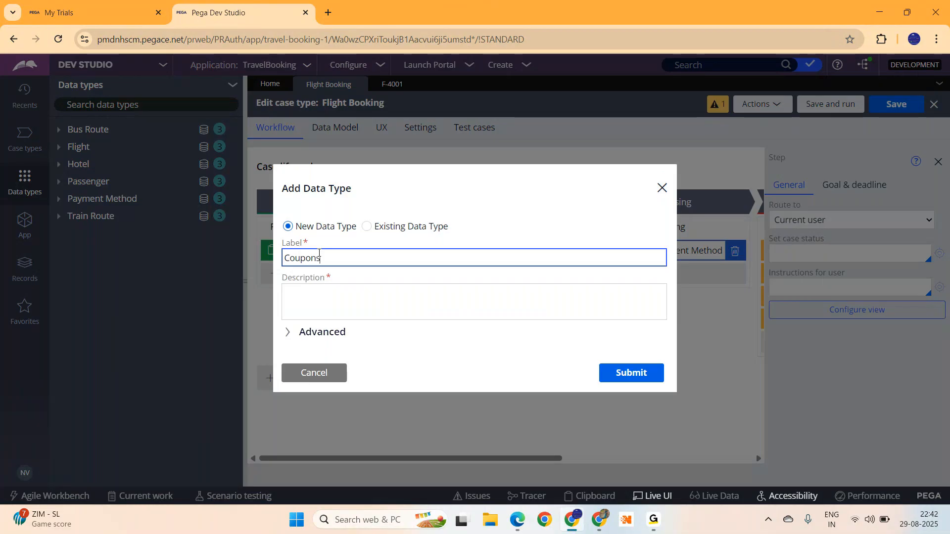
type("Coupons")
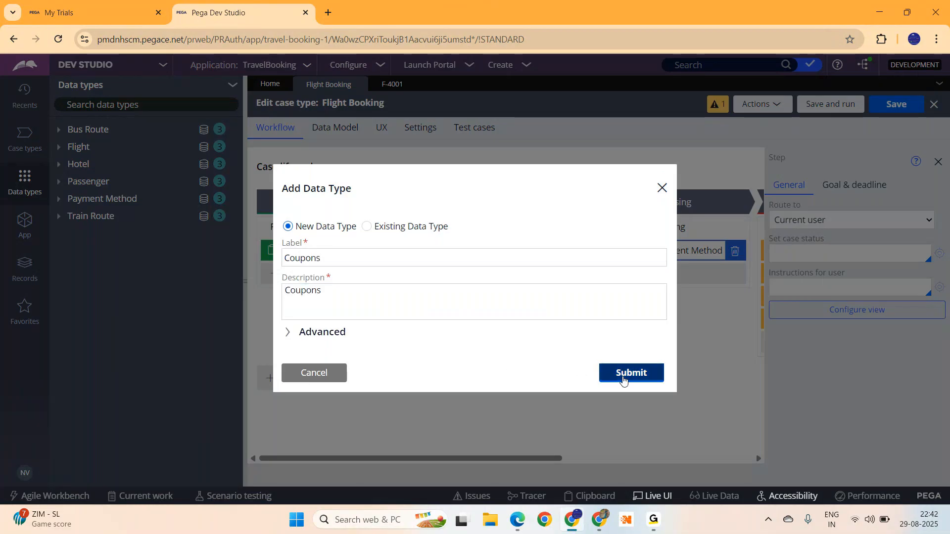
left_click(631, 373)
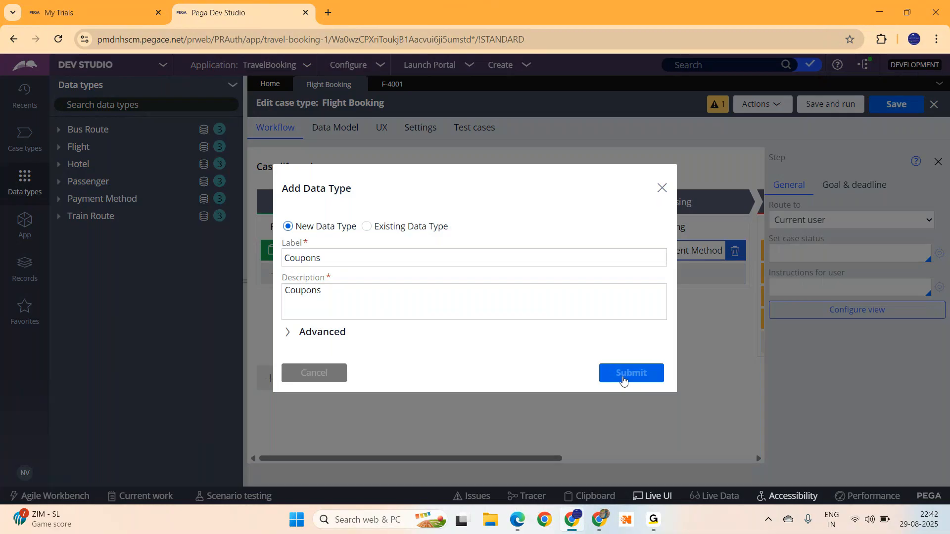
left_click(630, 373)
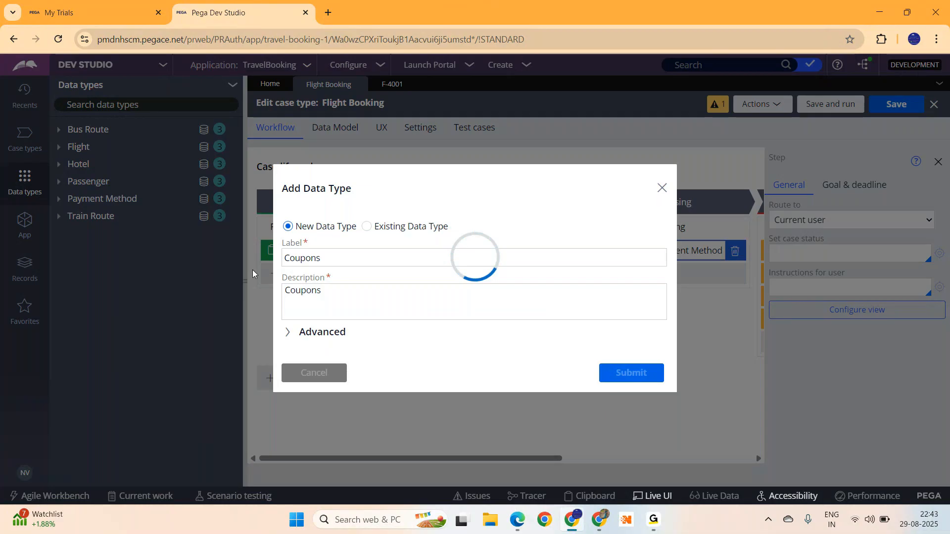
left_click(631, 374)
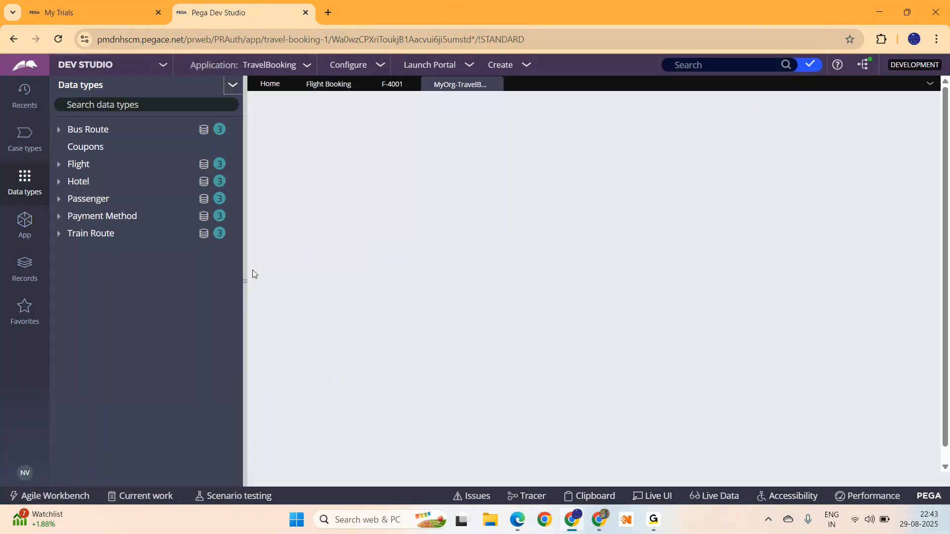
mouse_move(244, 282)
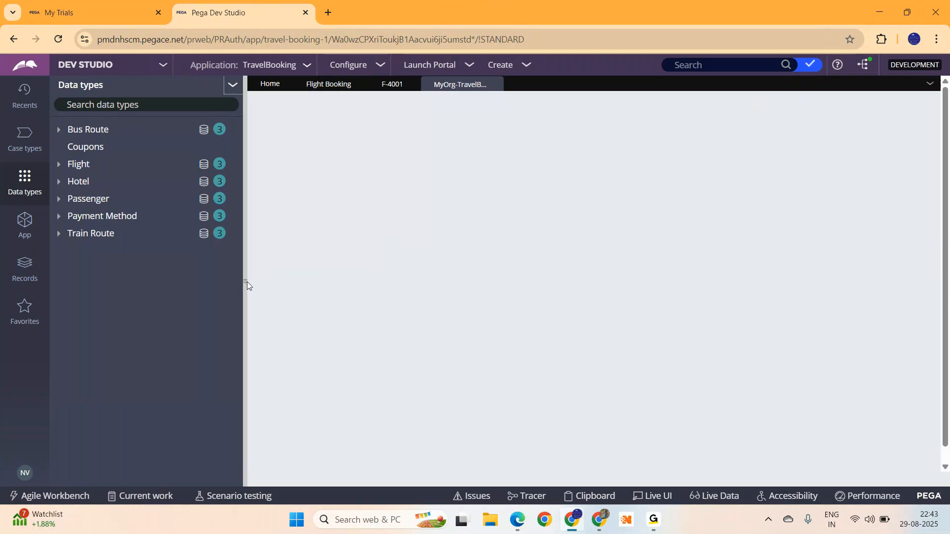
Step: In the Coupons data type, add a CouponCode single-line text field and start another
left_click(85, 146)
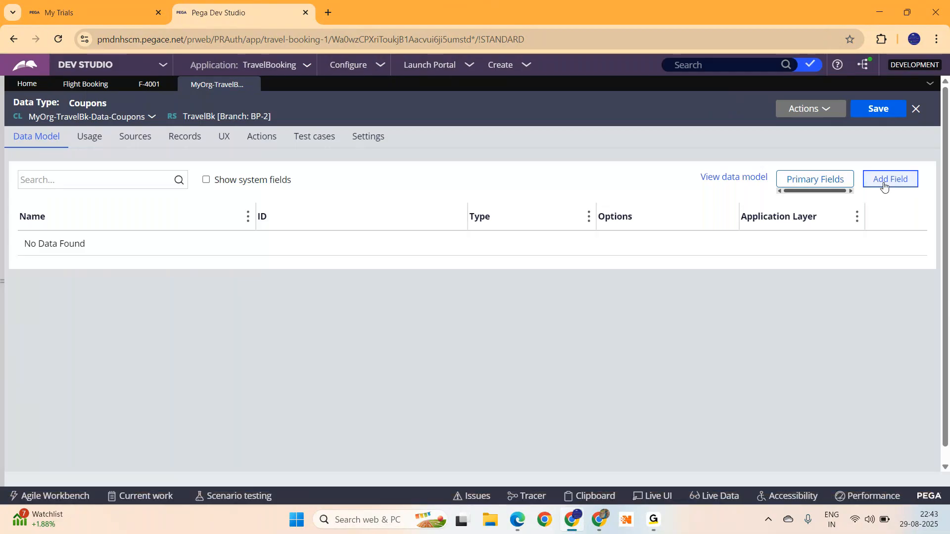
left_click(890, 179)
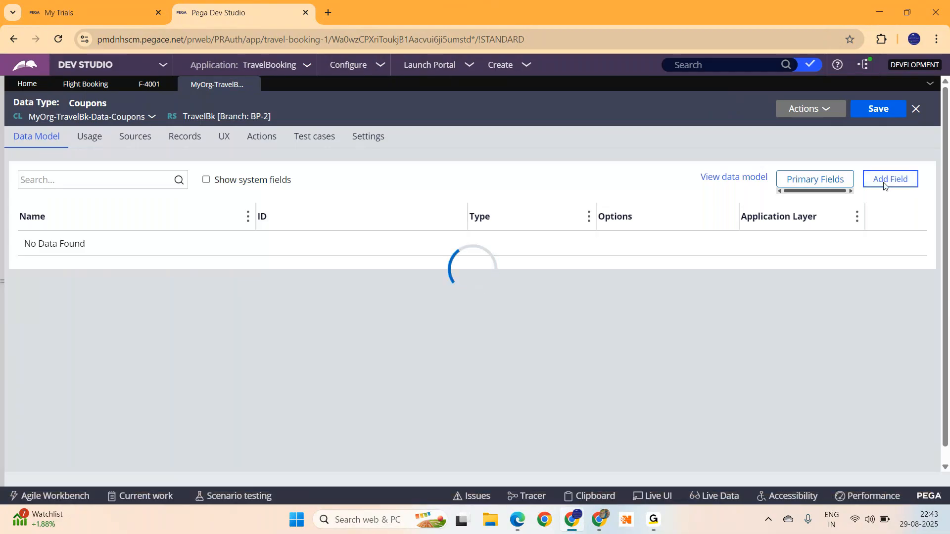
left_click(889, 179)
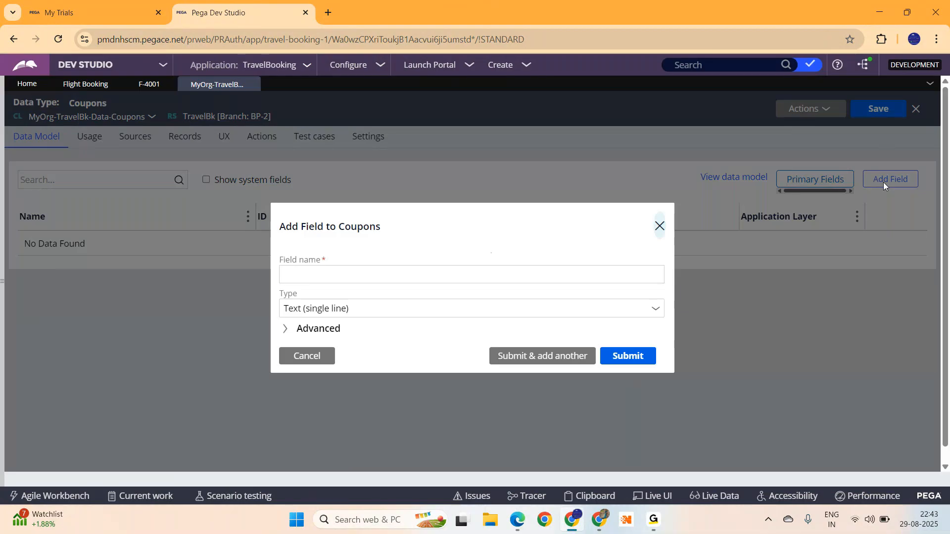
type("CouponCode")
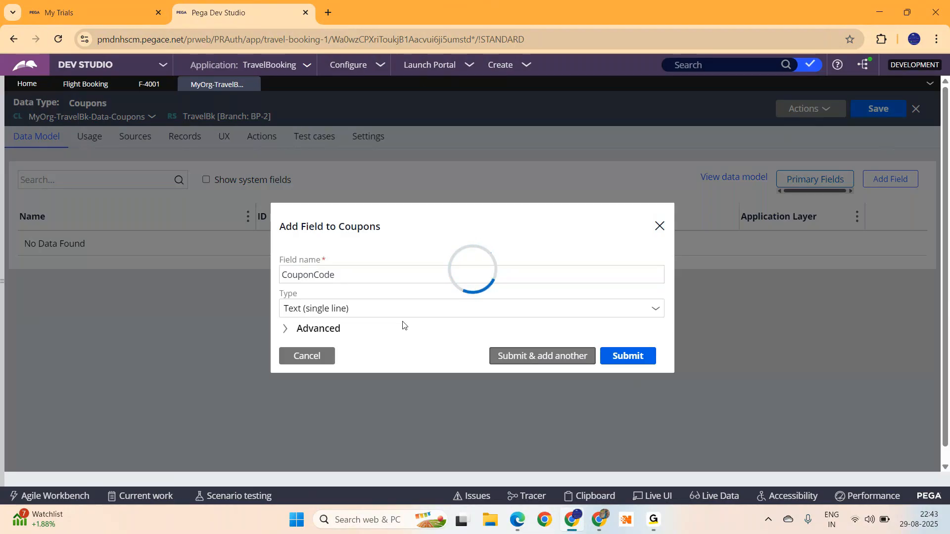
left_click(541, 355)
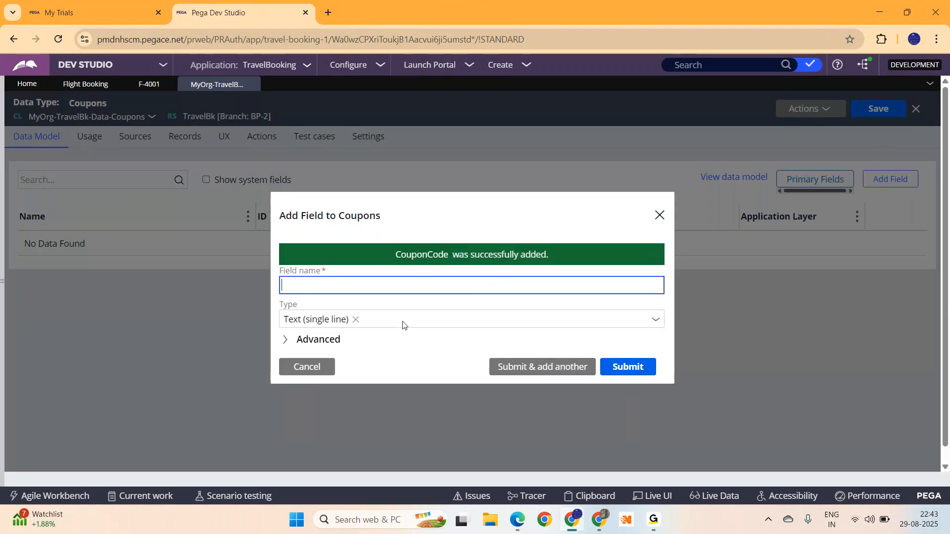
Step: Add a DiscountAmt field of type Integer and submit the new fields
type("DiscountAmt")
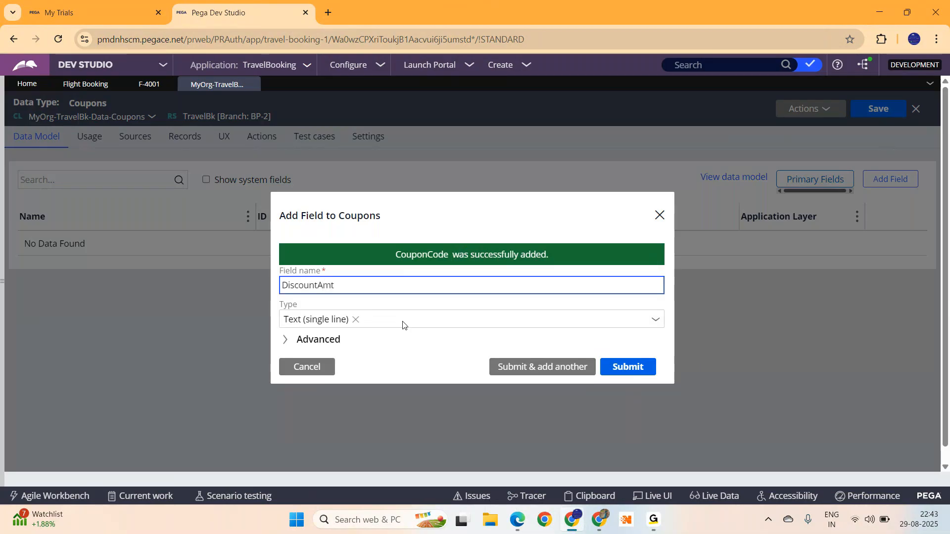
left_click(356, 320)
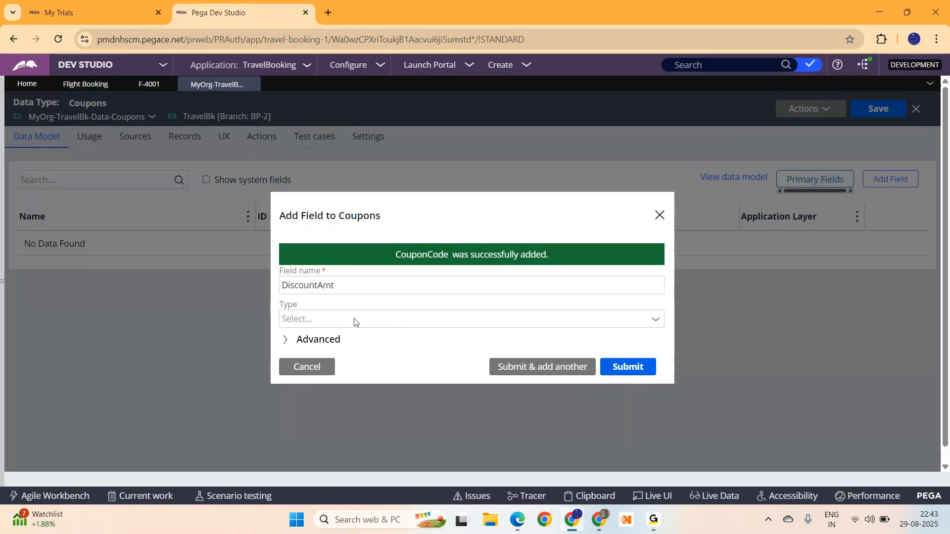
left_click(472, 319)
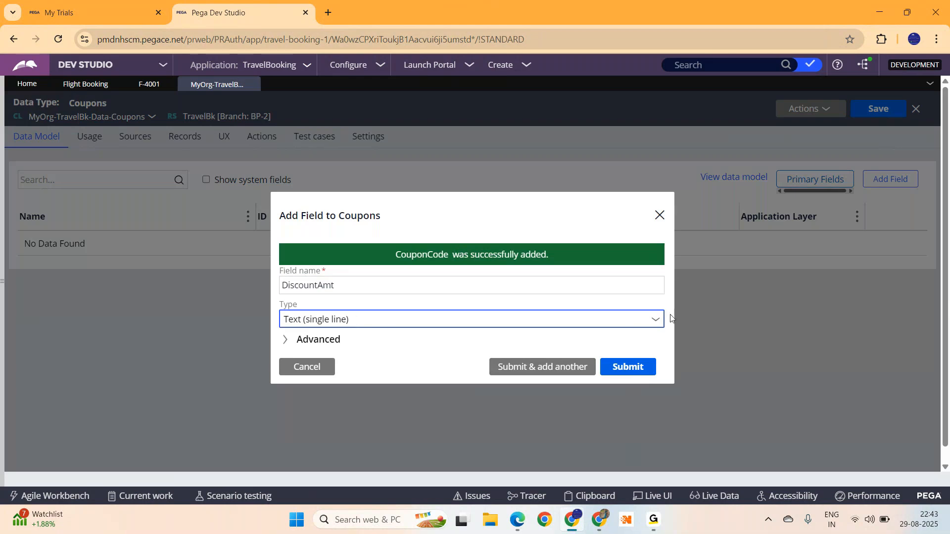
left_click(471, 320)
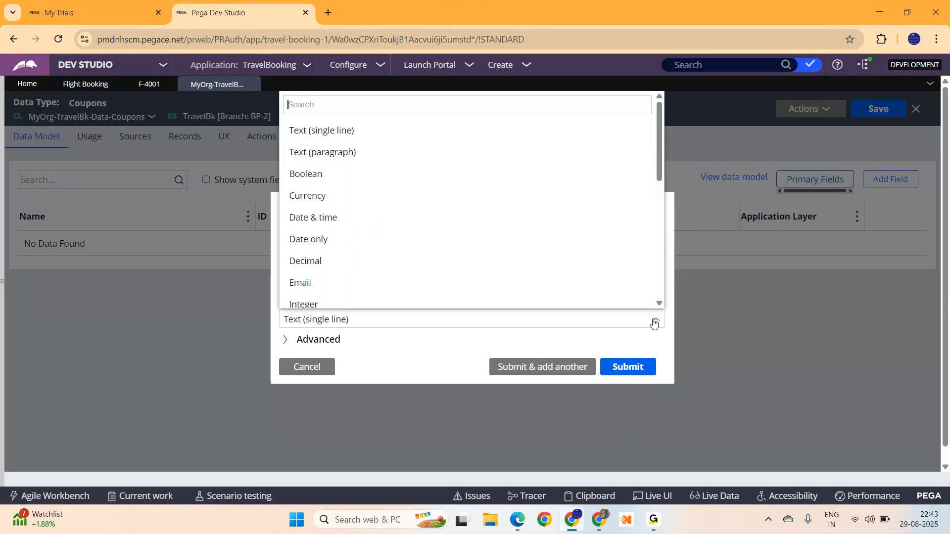
mouse_move(384, 297)
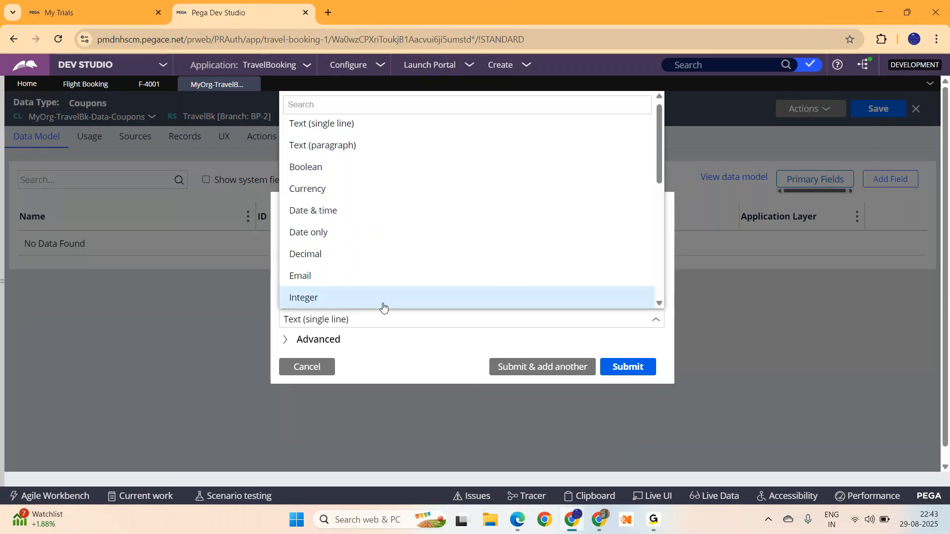
left_click(304, 298)
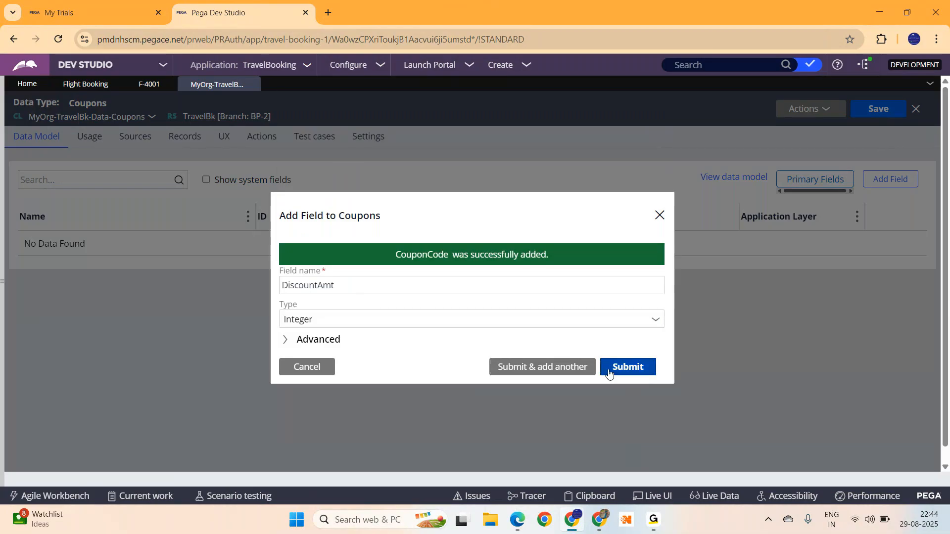
left_click(627, 367)
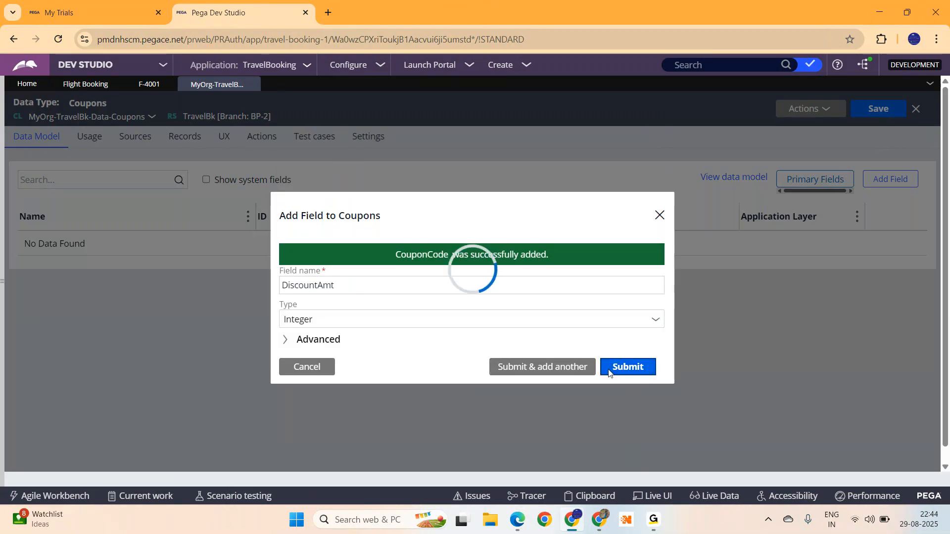
left_click(627, 367)
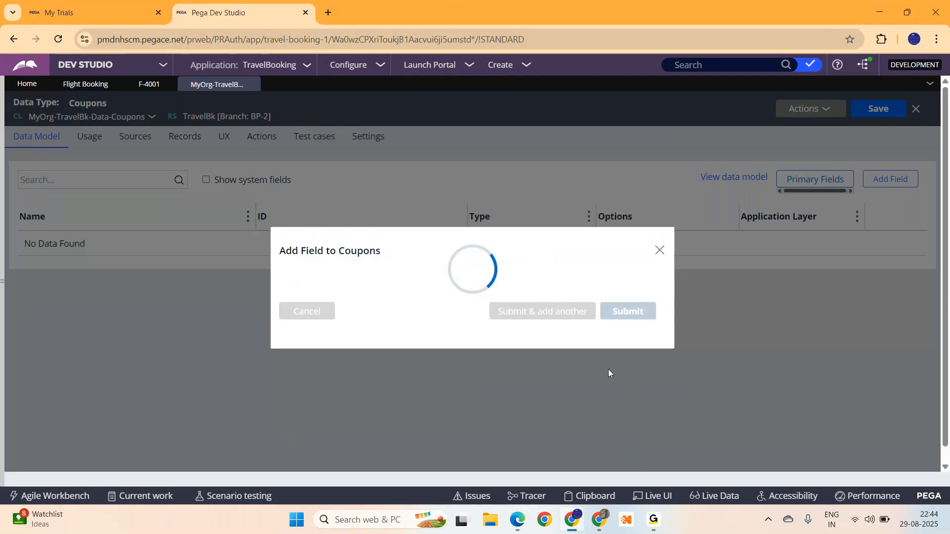
left_click(627, 310)
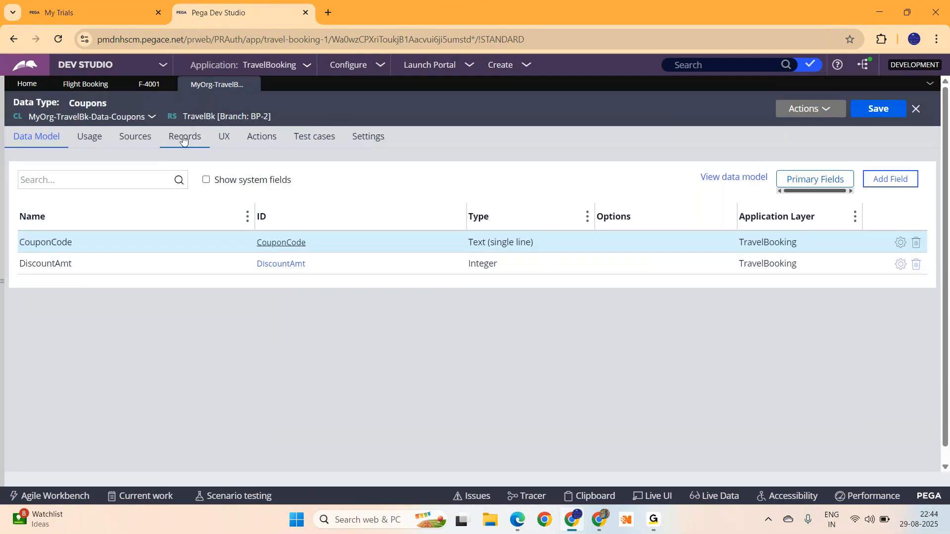
Step: Configure the Coupons records source with CouponCode as key, generating D_Coupons, D_CouponsList and D_CouponsSavable
left_click(184, 136)
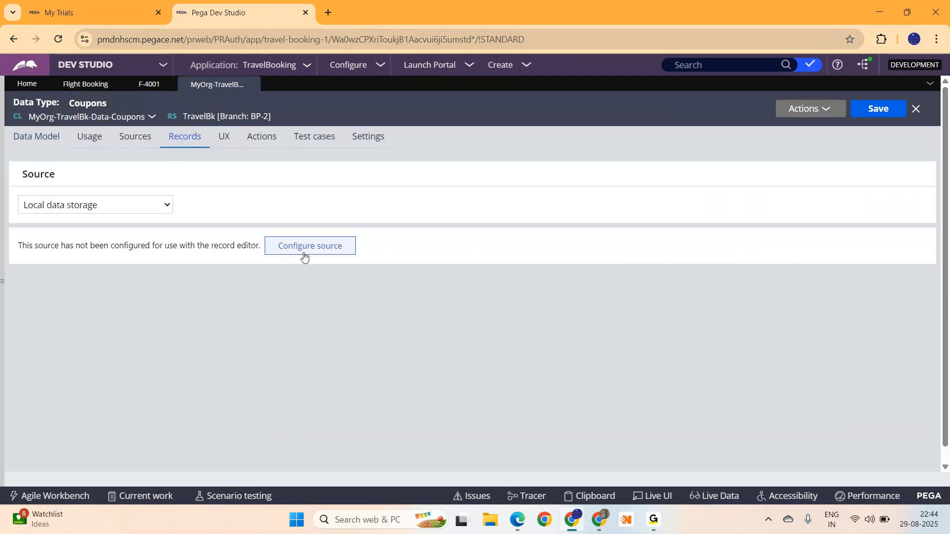
left_click(310, 245)
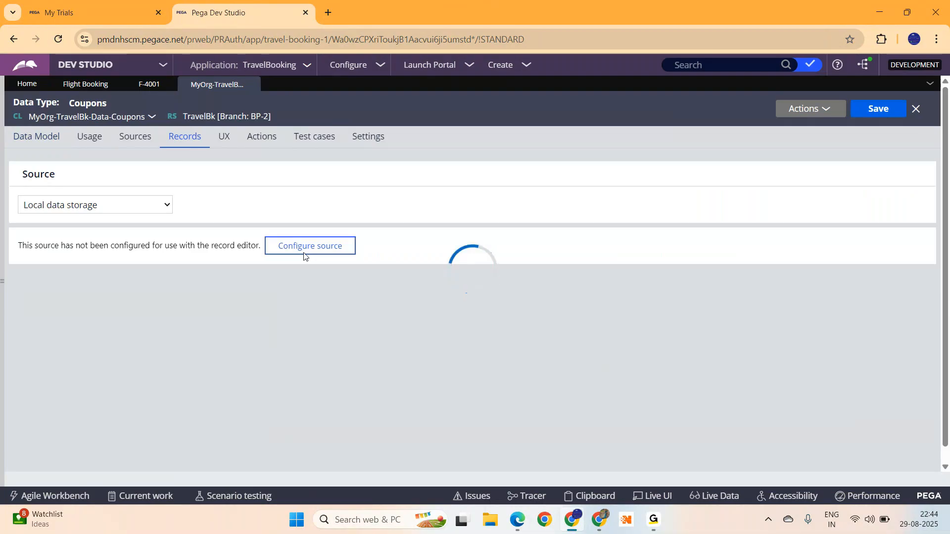
left_click(310, 246)
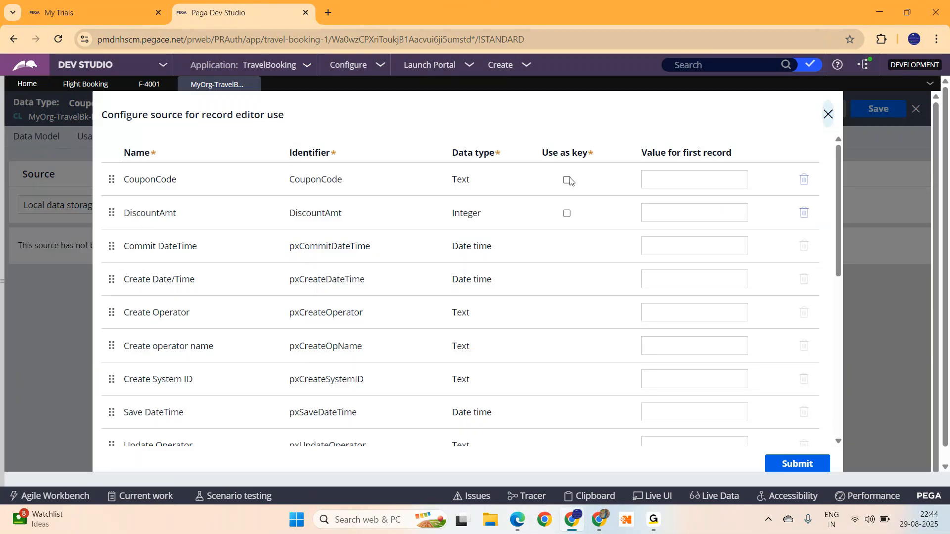
left_click(566, 179)
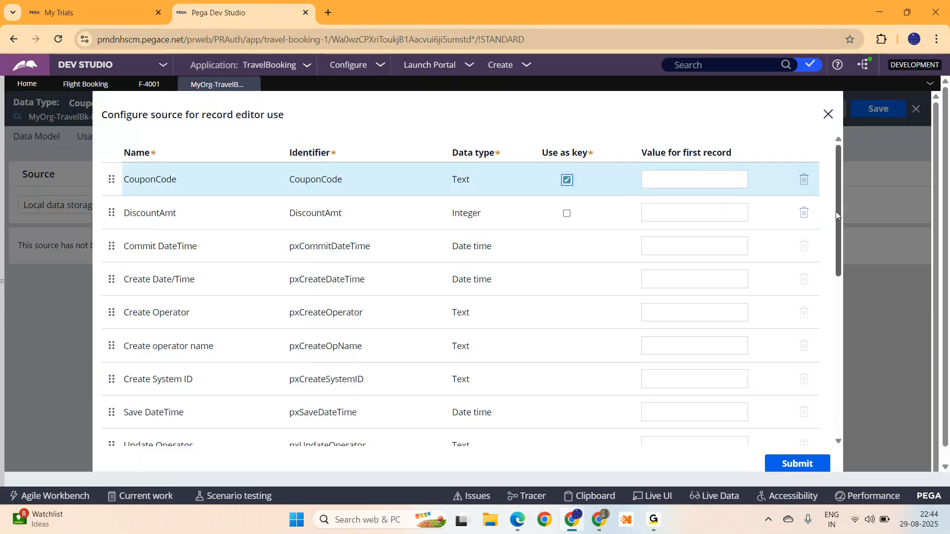
scroll("down", 3)
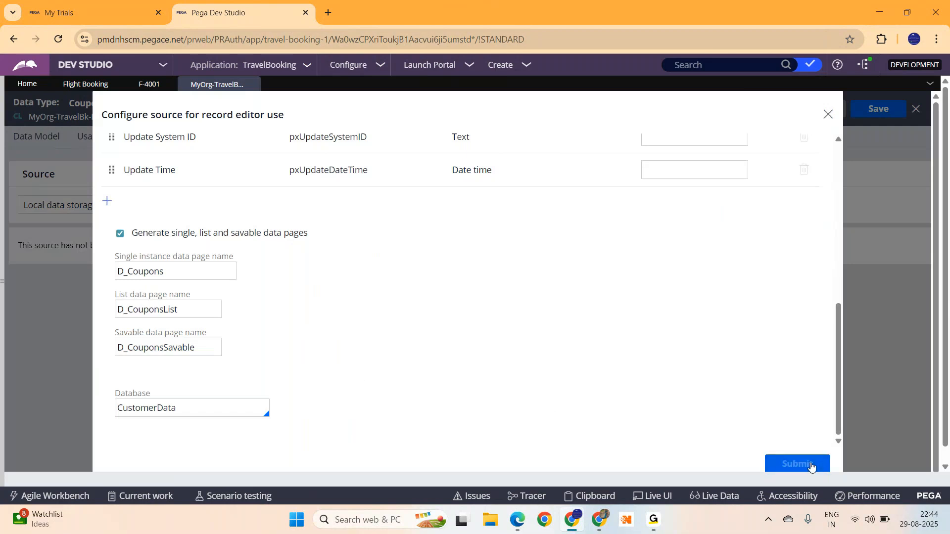
left_click(798, 463)
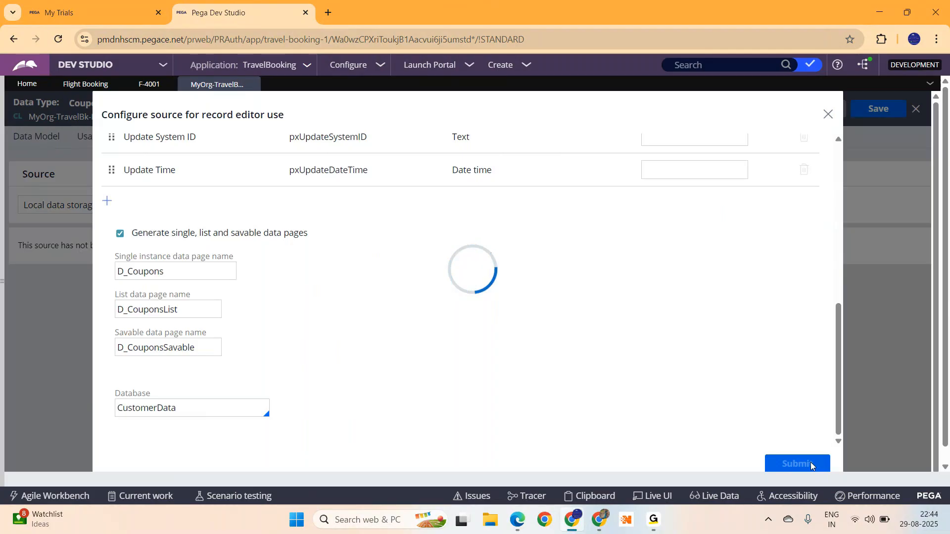
left_click(797, 463)
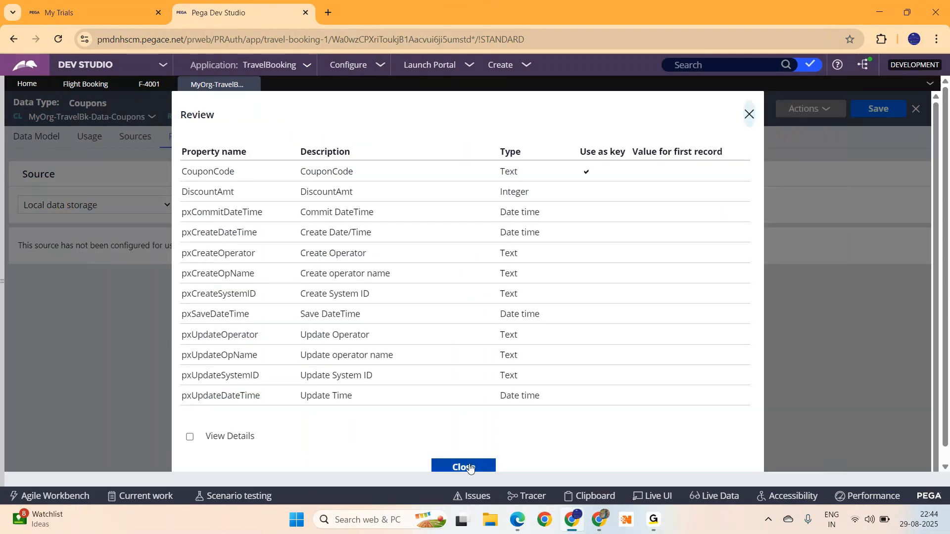
Step: Add coupon records NEWUSER 250 and PHONEPE100 100
left_click(463, 467)
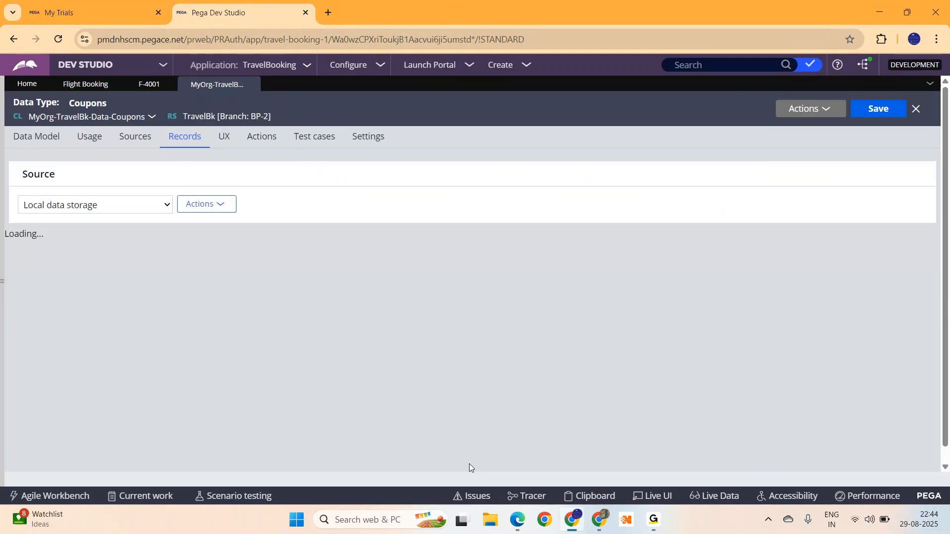
mouse_move(88, 229)
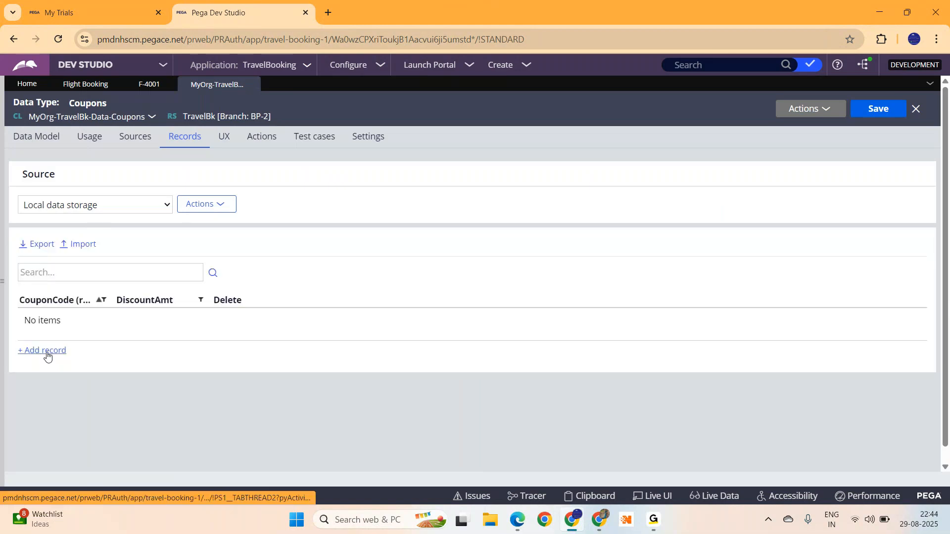
left_click(42, 351)
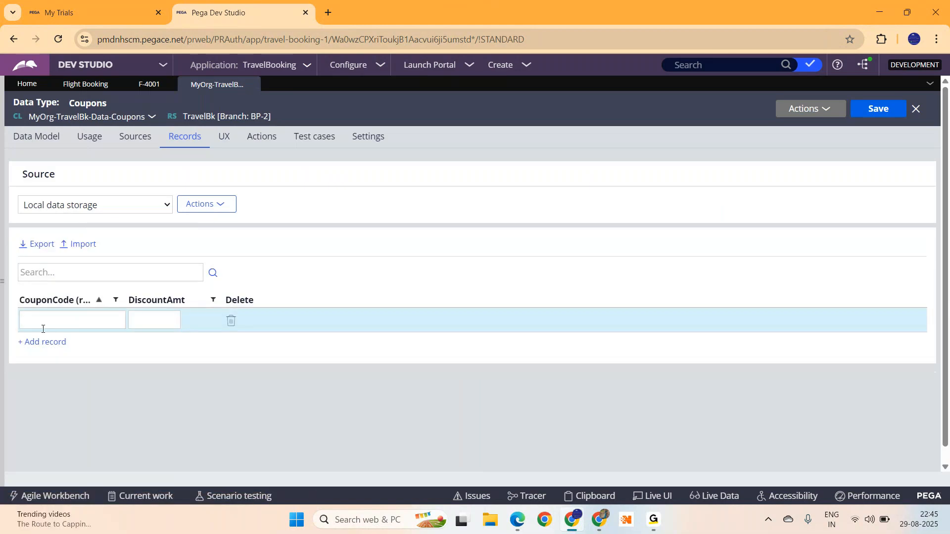
type("NEWUS")
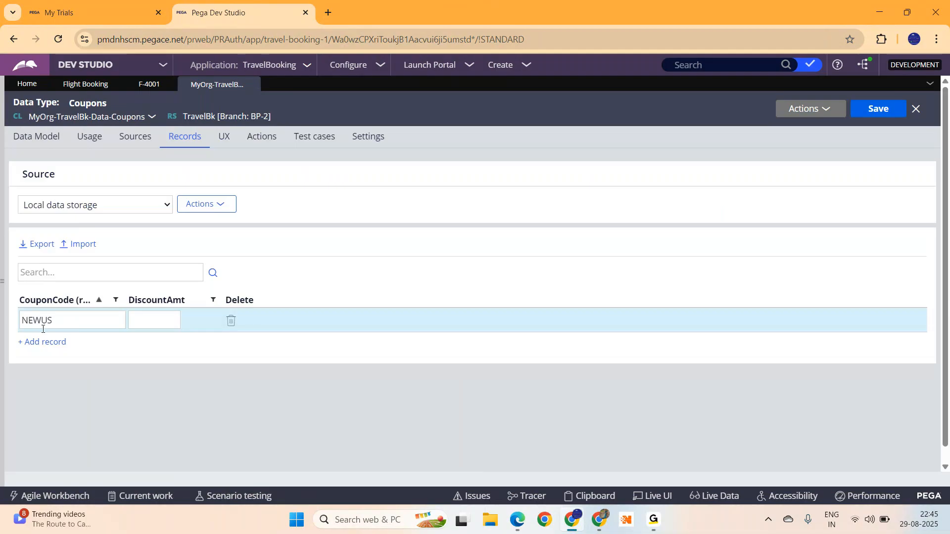
type("ER")
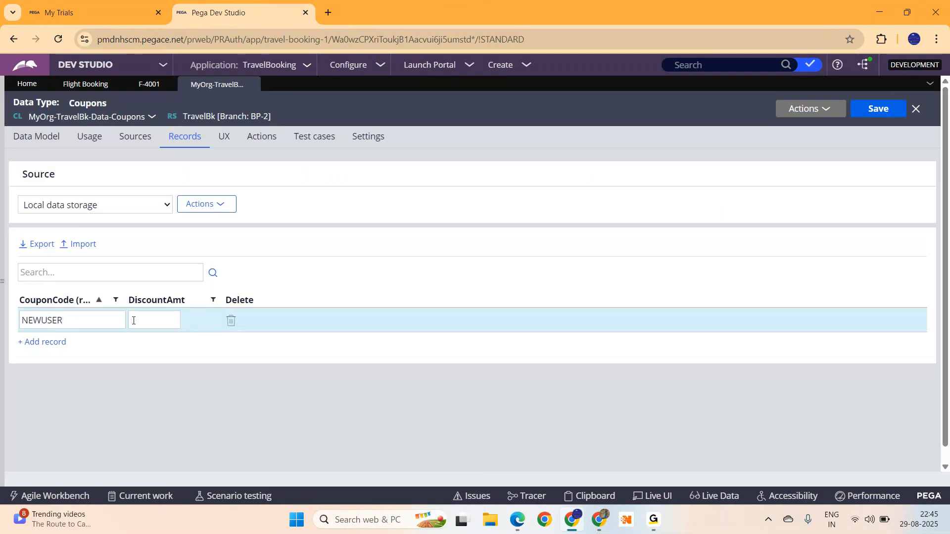
type("250")
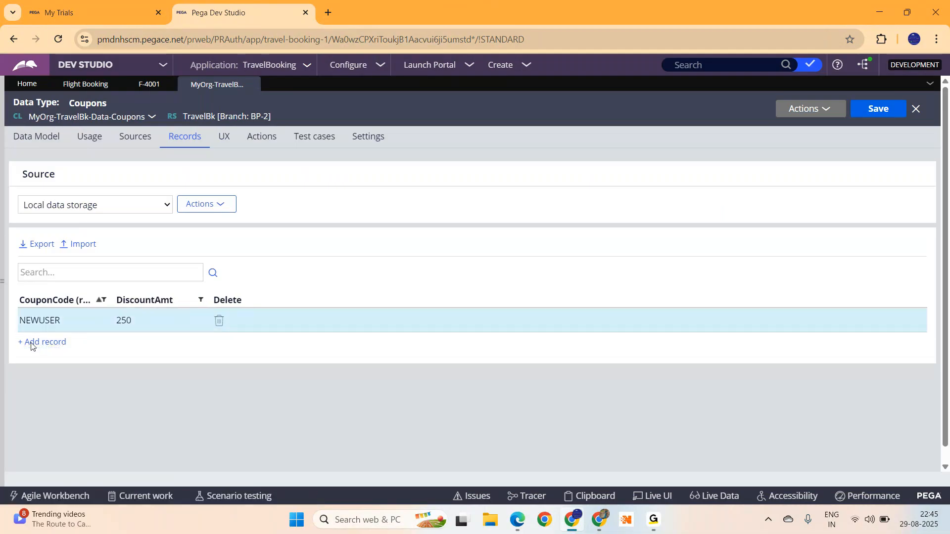
type("PHONEPE")
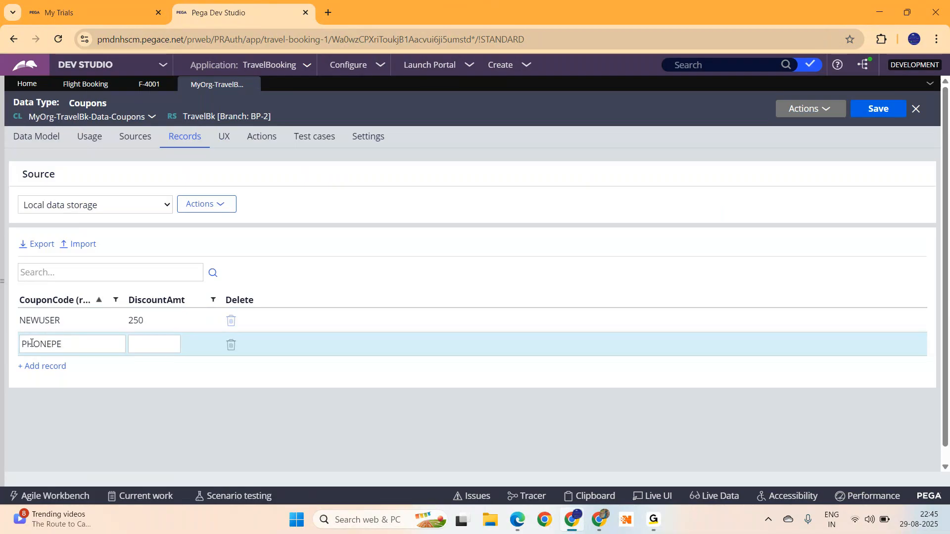
left_click(154, 344)
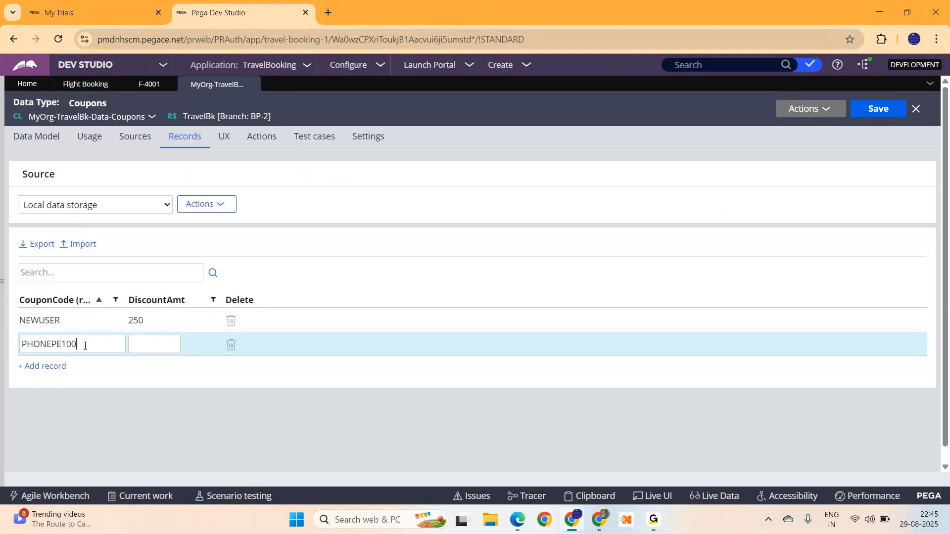
type("100")
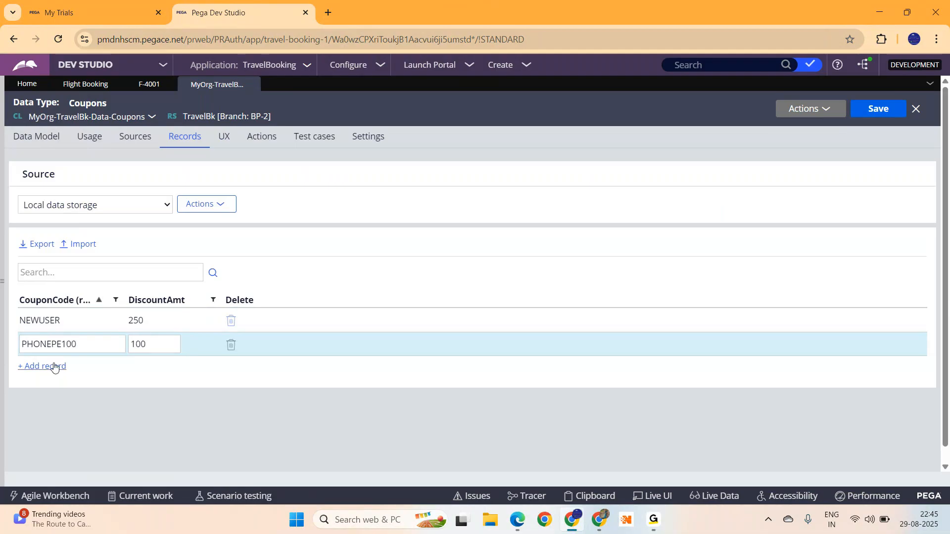
Step: Add coupon records AXIS50 50 and SBI120 120
left_click(42, 366)
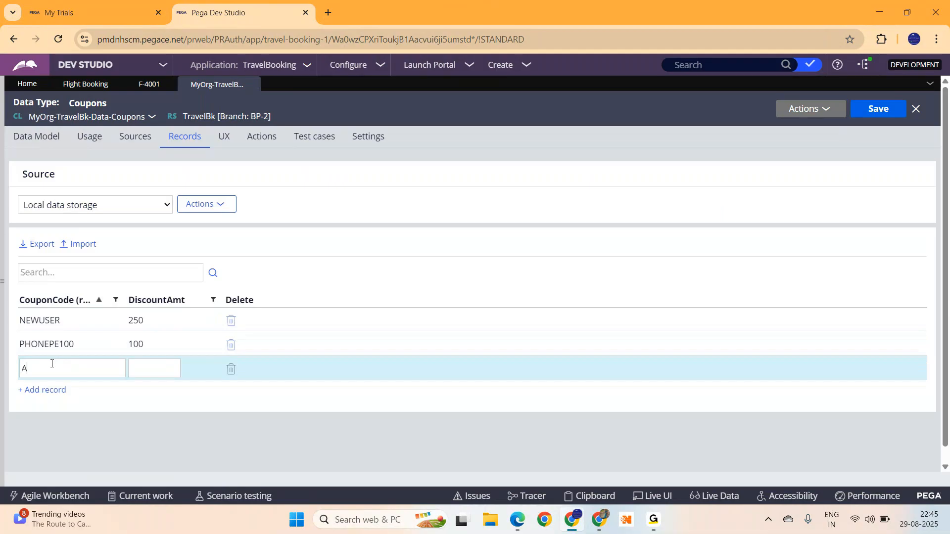
type("XIS")
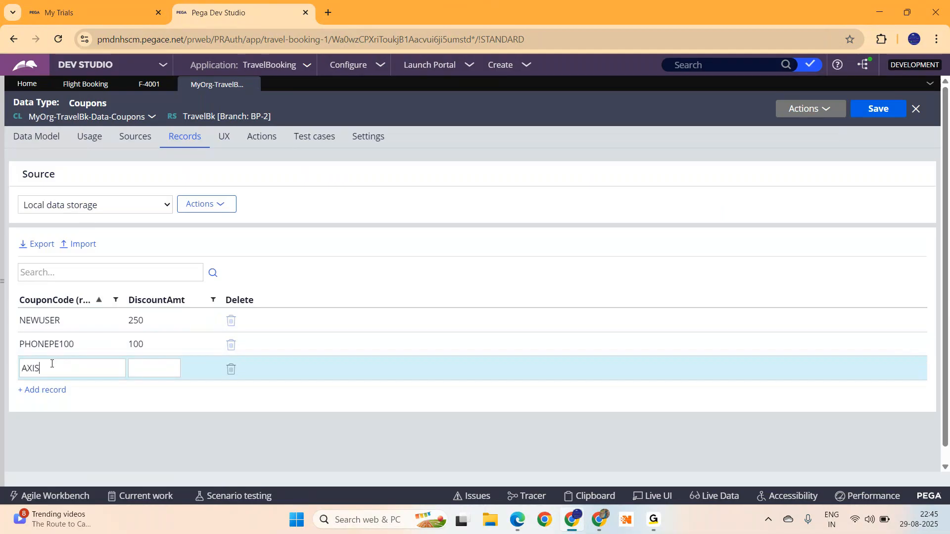
type("50")
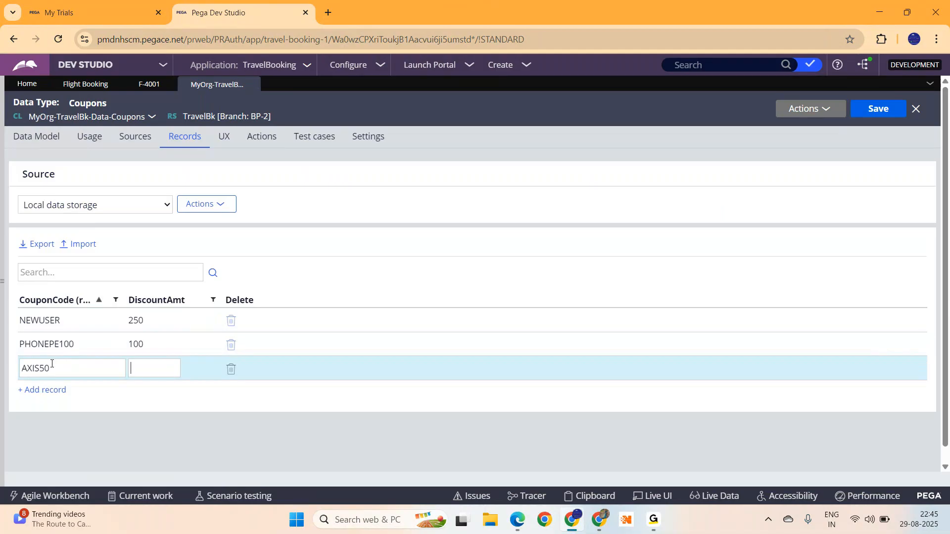
type("50")
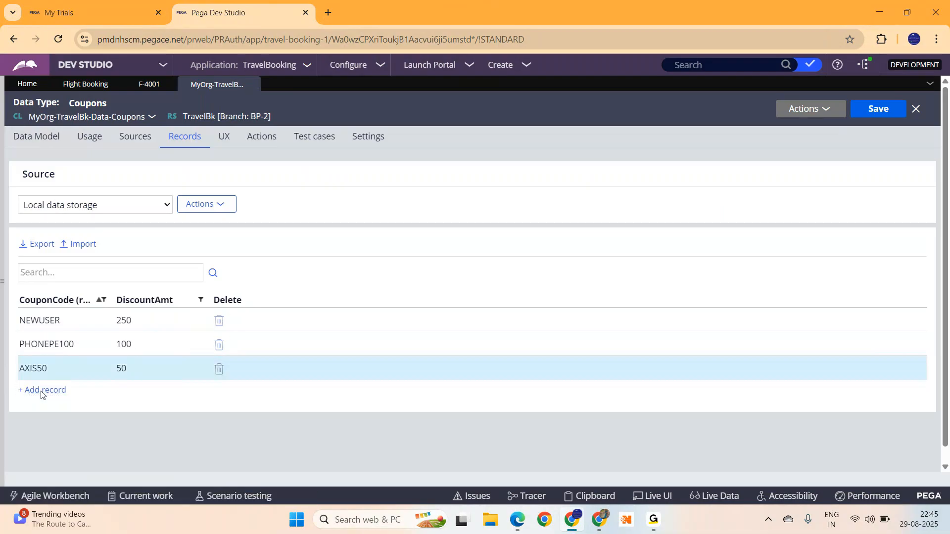
type("SBI")
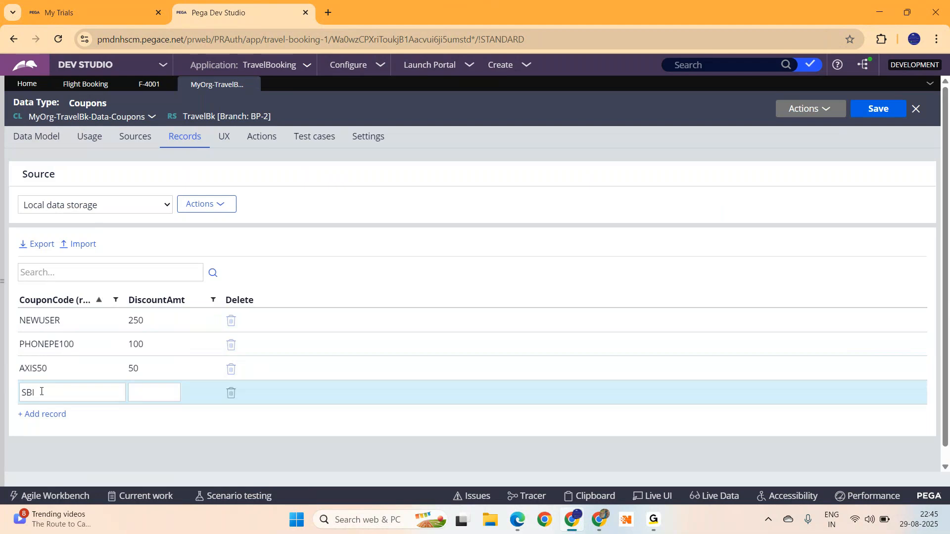
type("100")
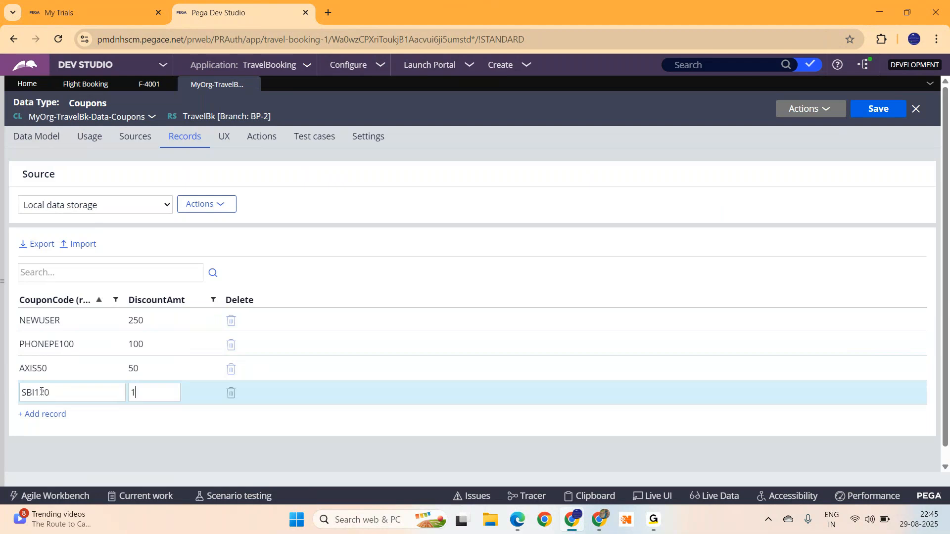
type("20")
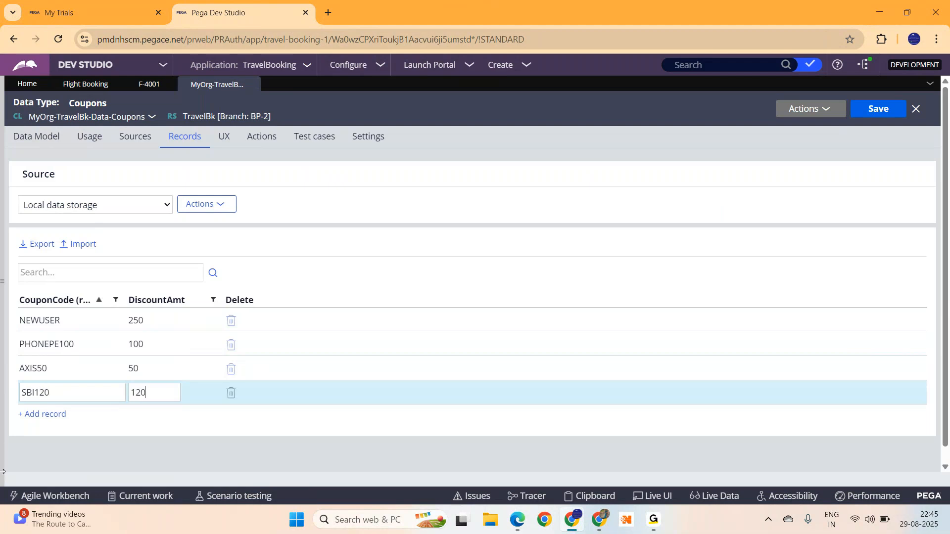
Step: Add the DIWALI30 300 coupon record and commit the edits
left_click(42, 413)
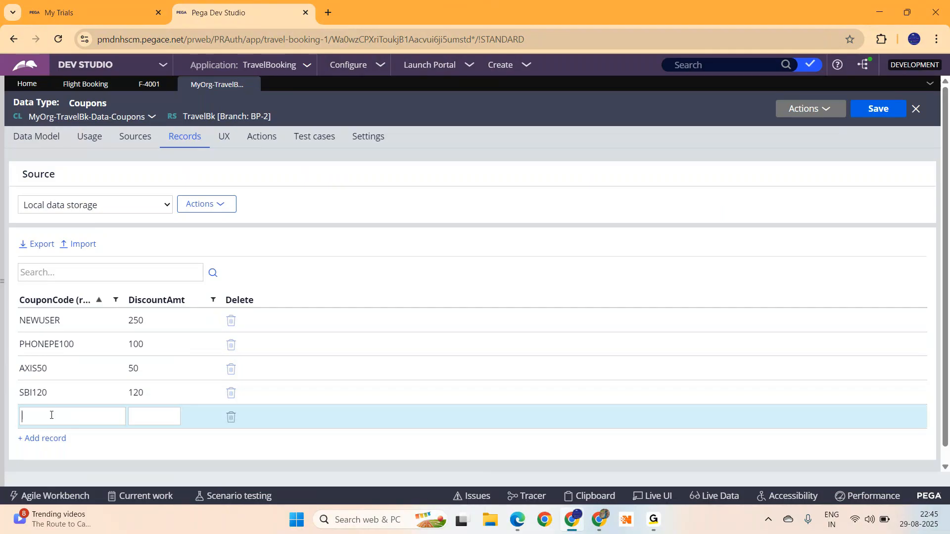
type("DIWALI")
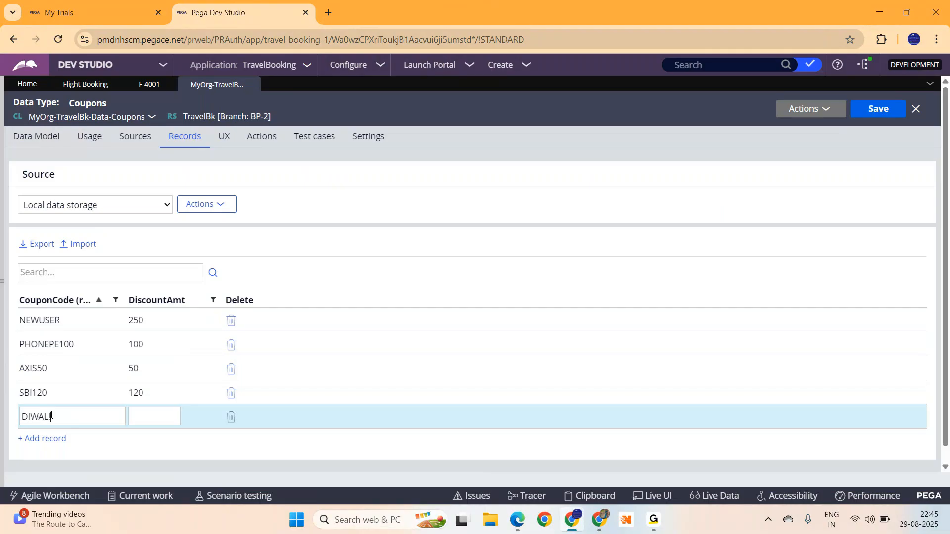
type("30")
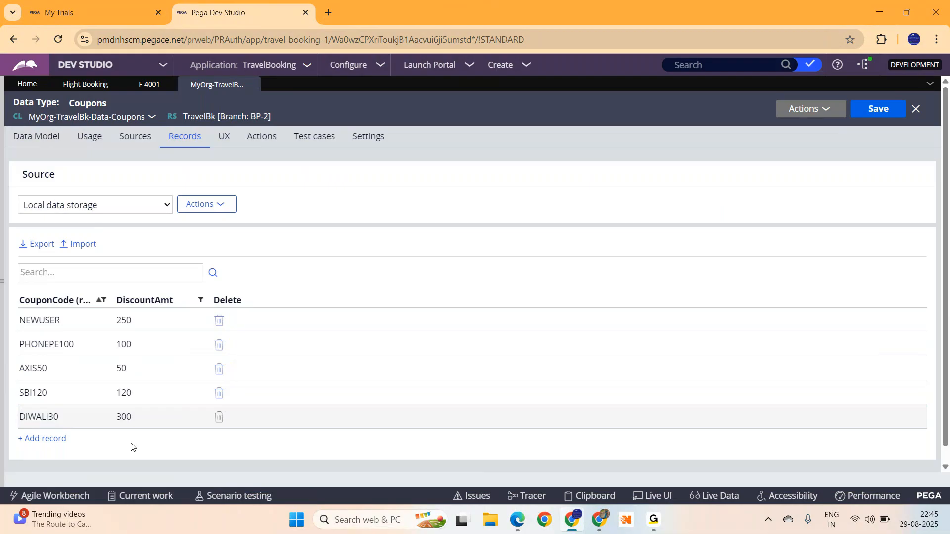
left_click(110, 273)
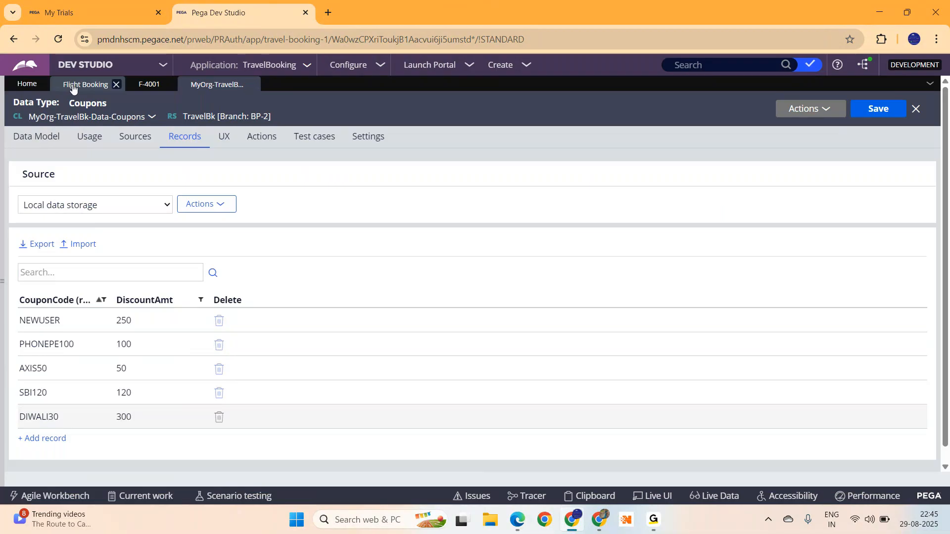
Step: In the Flight Booking case, show the Select Payment Method view's list of existing fields to add
left_click(85, 84)
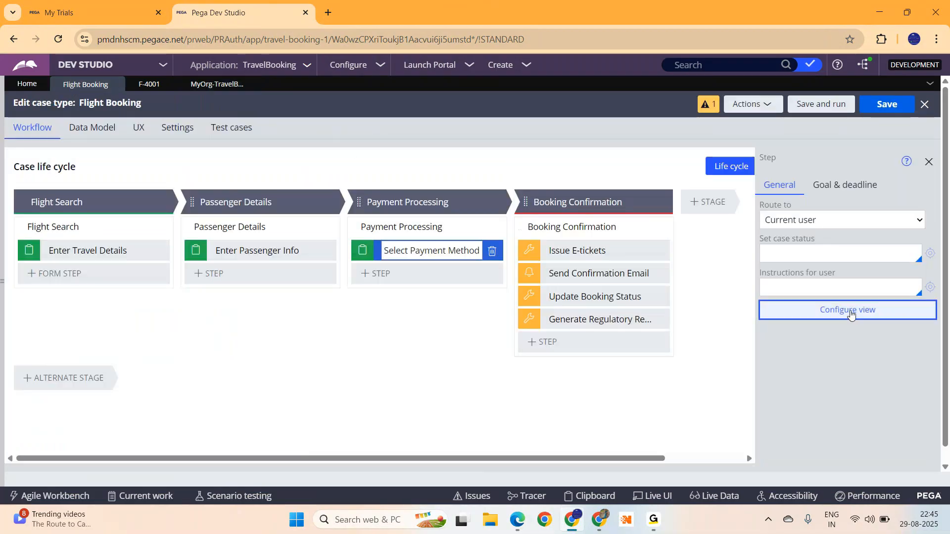
left_click(847, 310)
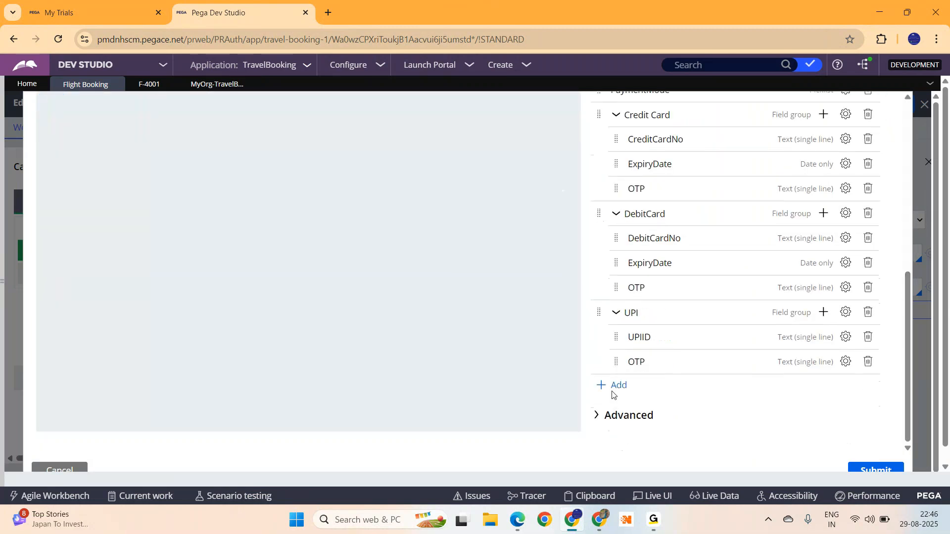
left_click(618, 385)
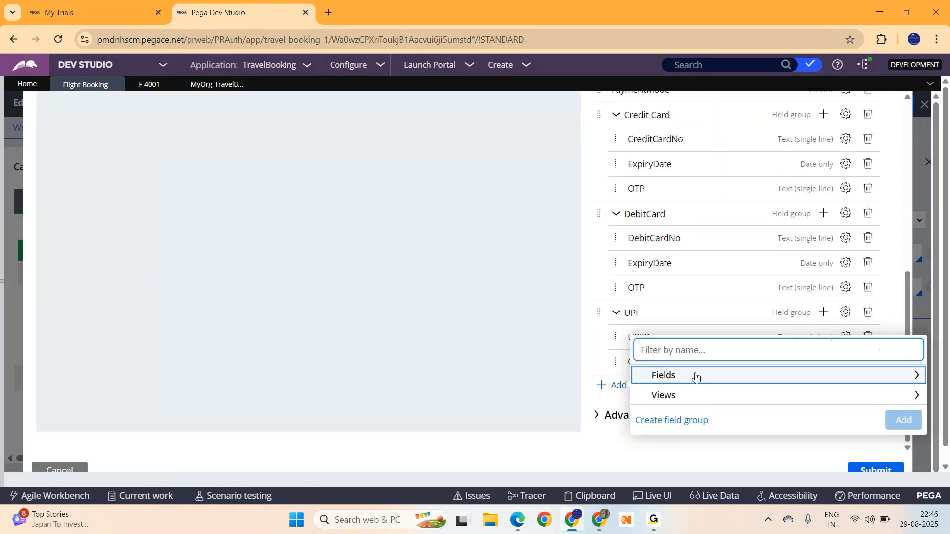
left_click(663, 375)
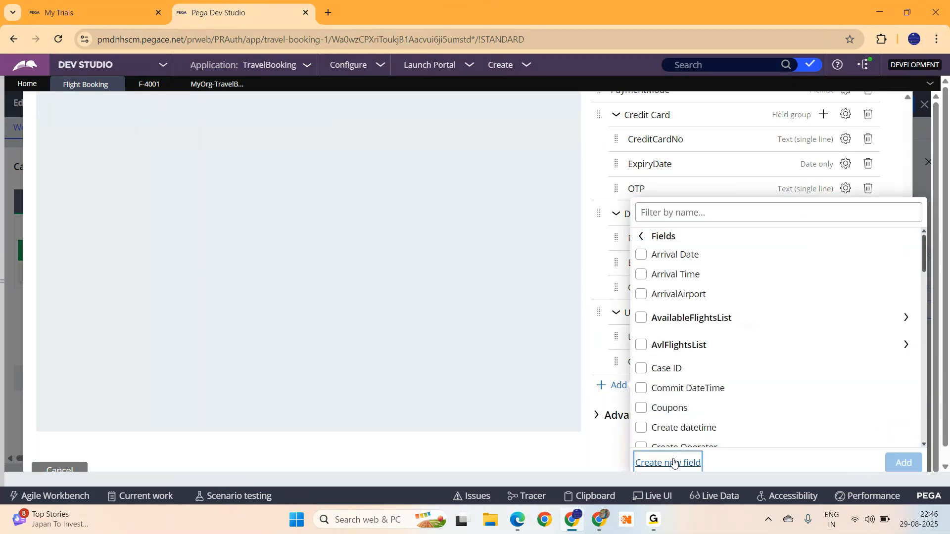
Step: Create a CouponsList field as a Data Reference to Coupons holding a list of records
left_click(668, 462)
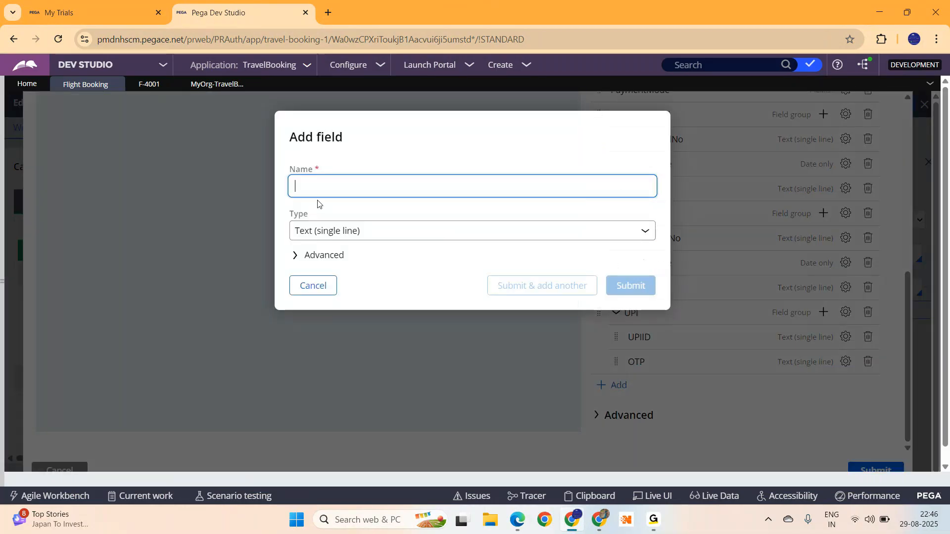
type("Coupo")
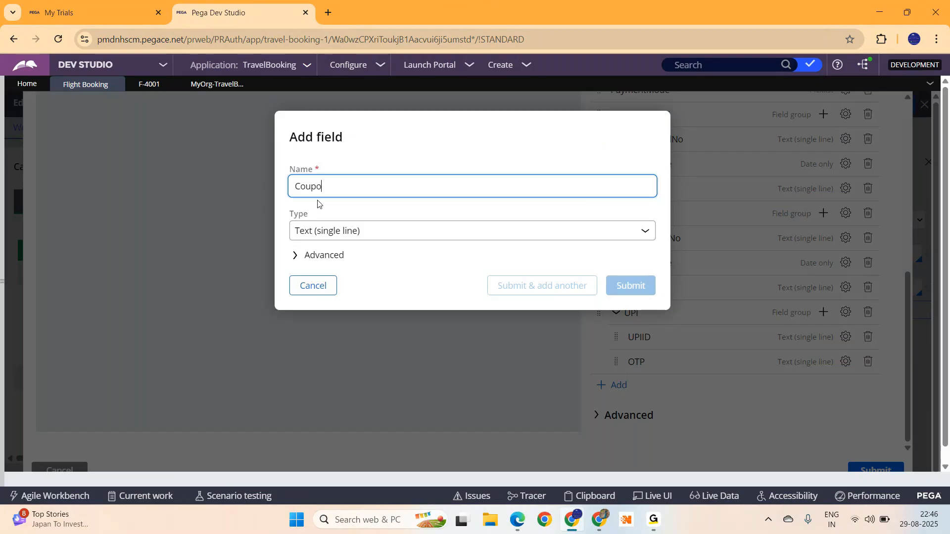
type("ns")
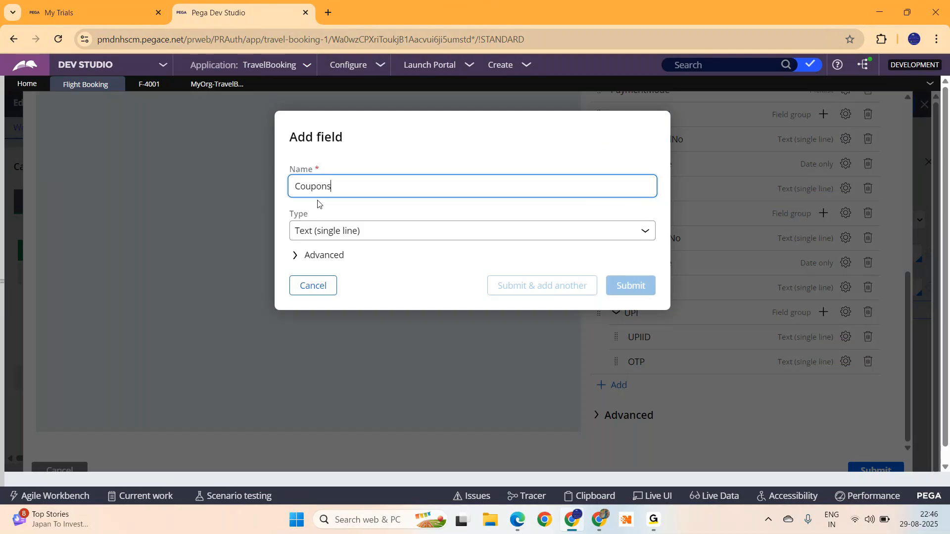
type("List")
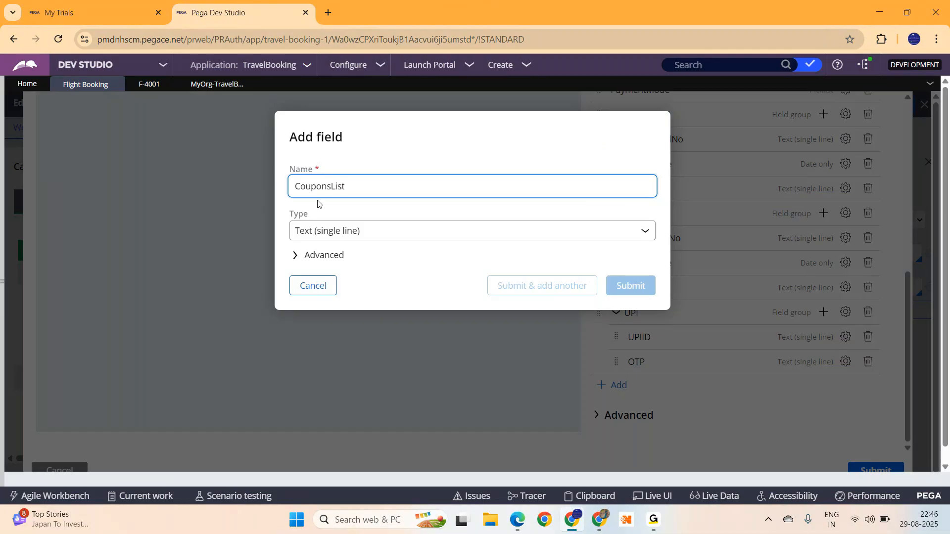
left_click(472, 231)
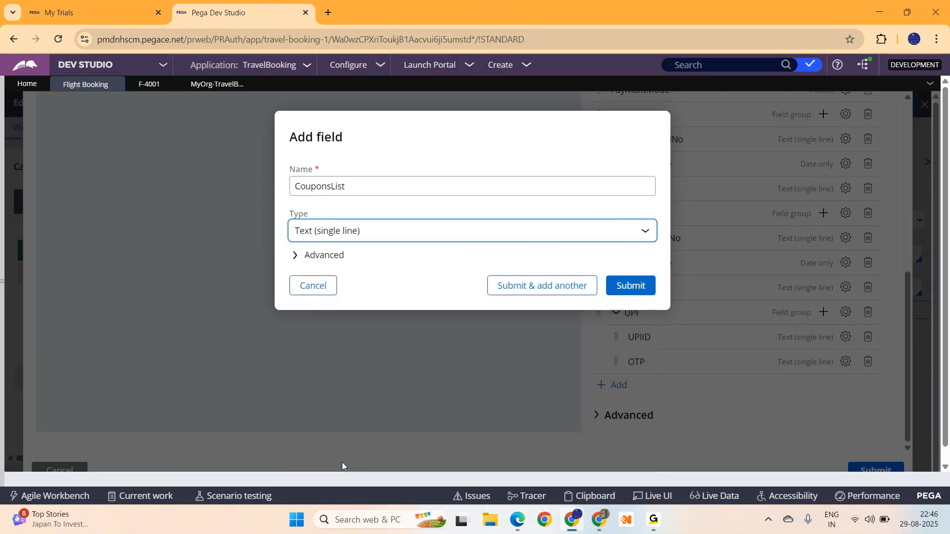
left_click(473, 230)
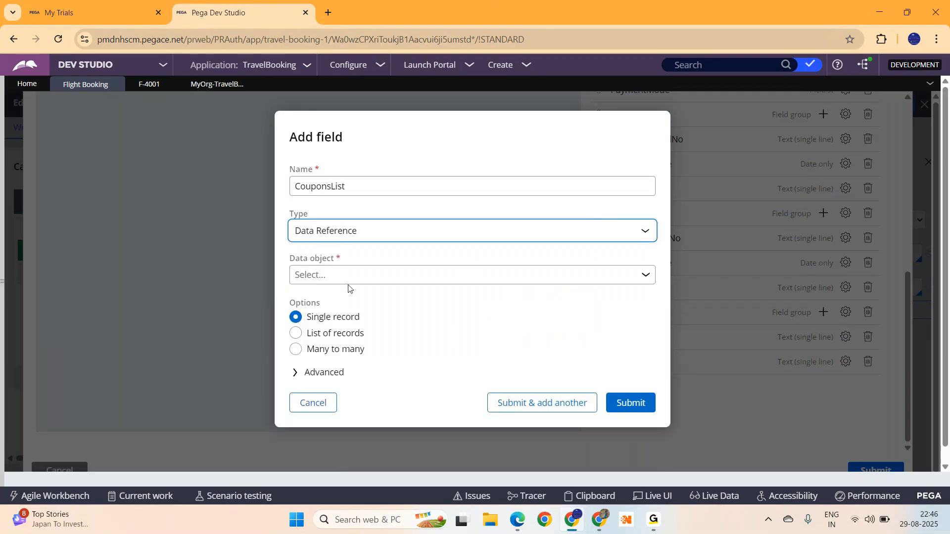
left_click(471, 275)
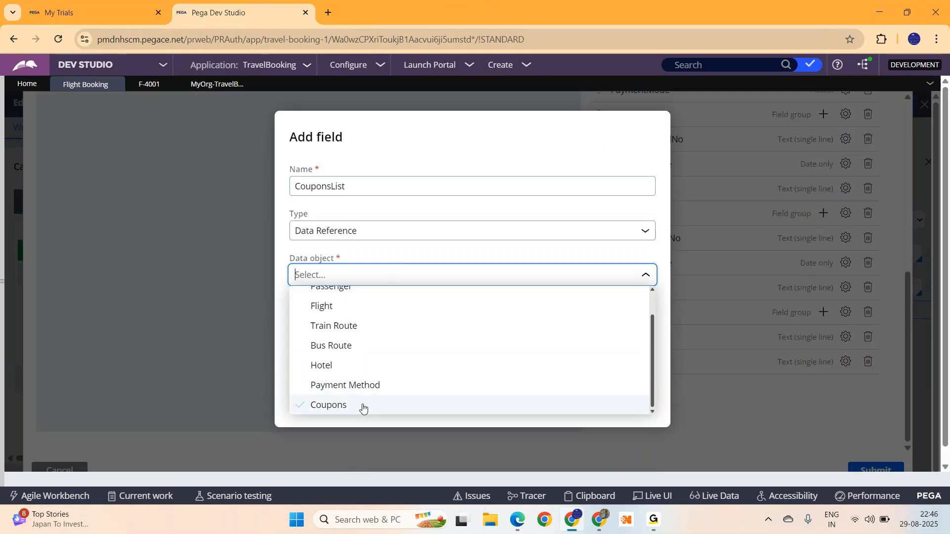
left_click(328, 404)
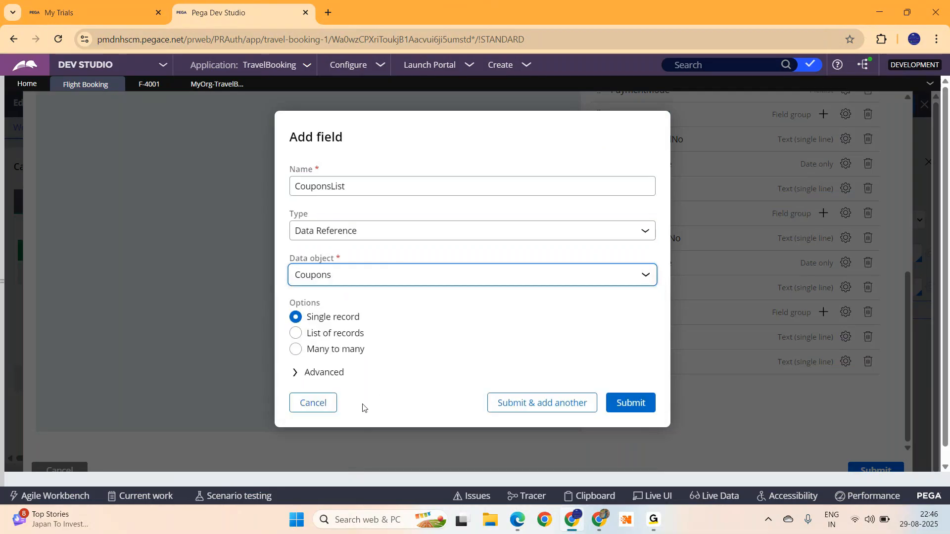
left_click(296, 334)
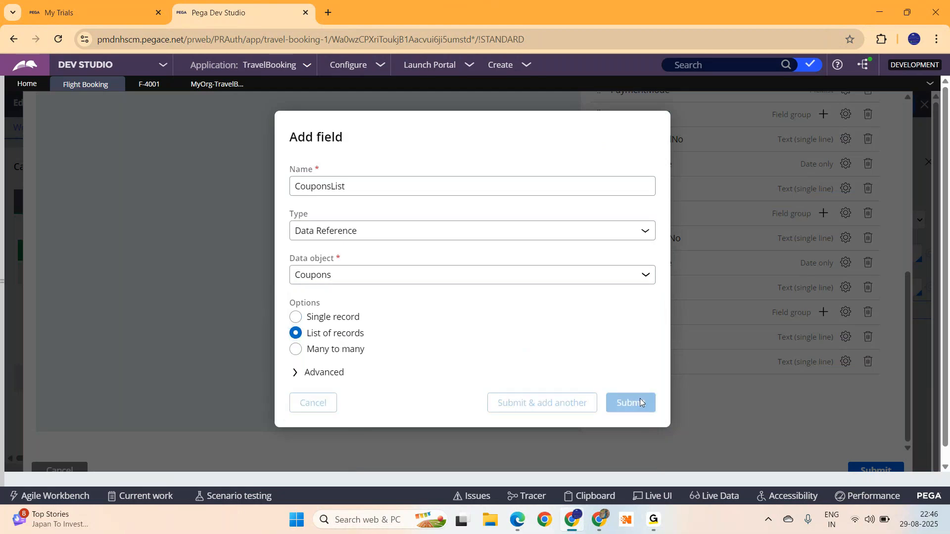
left_click(630, 403)
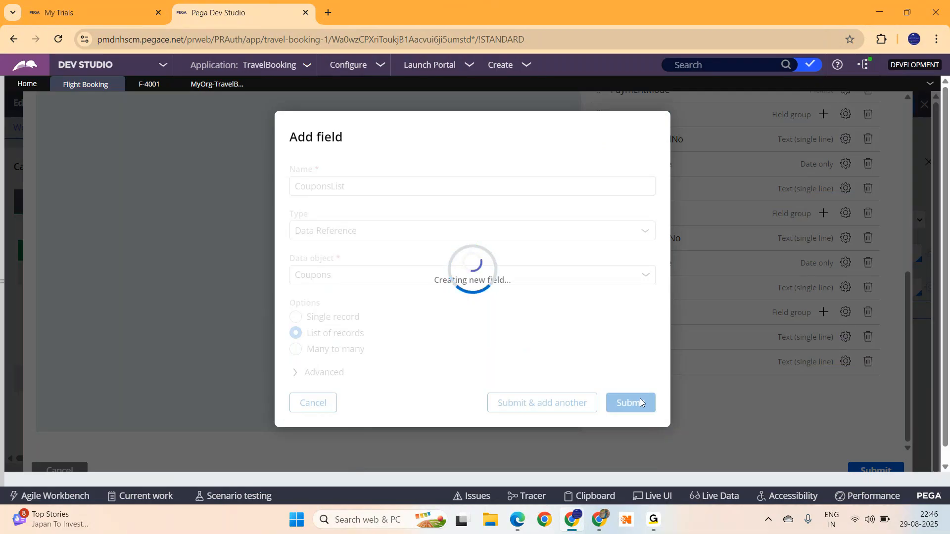
left_click(630, 403)
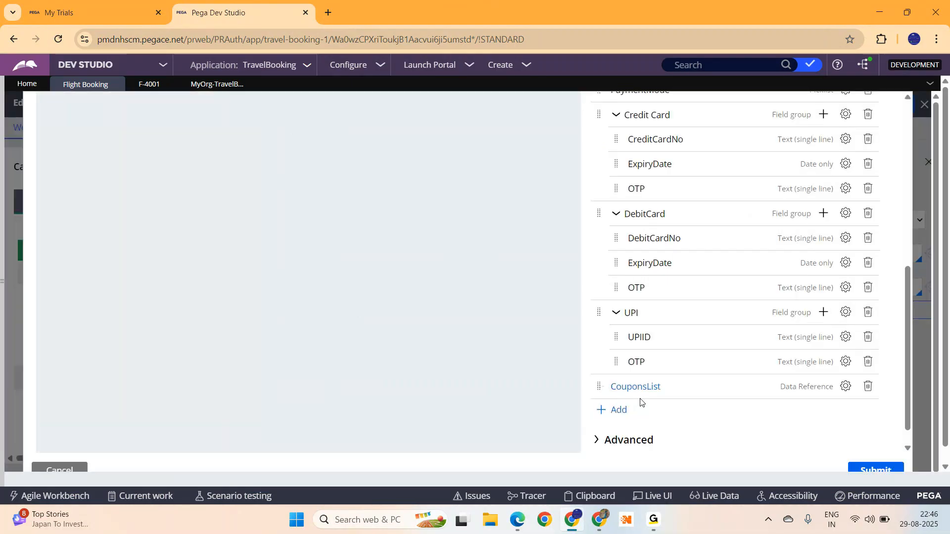
mouse_move(846, 387)
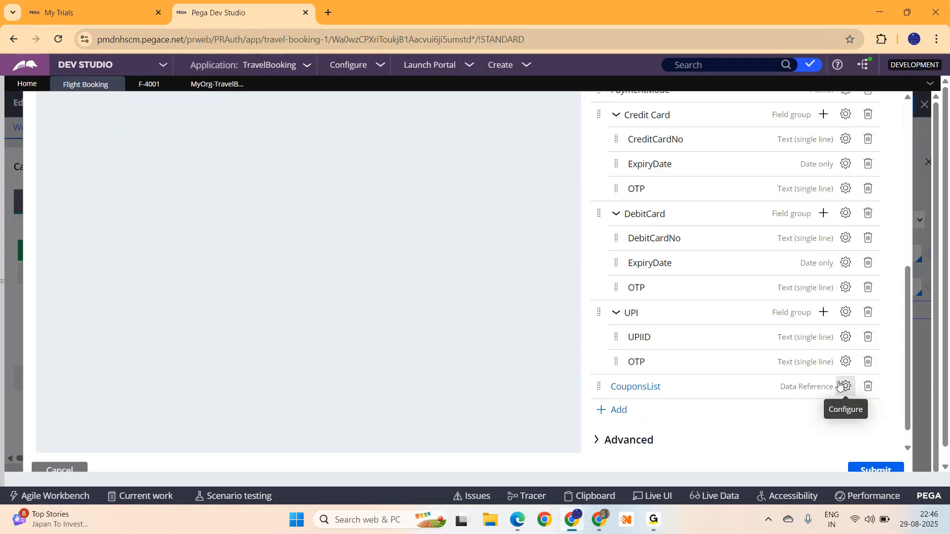
Step: Keep CouponsList's default settings and bring it up for detailed editing
left_click(844, 386)
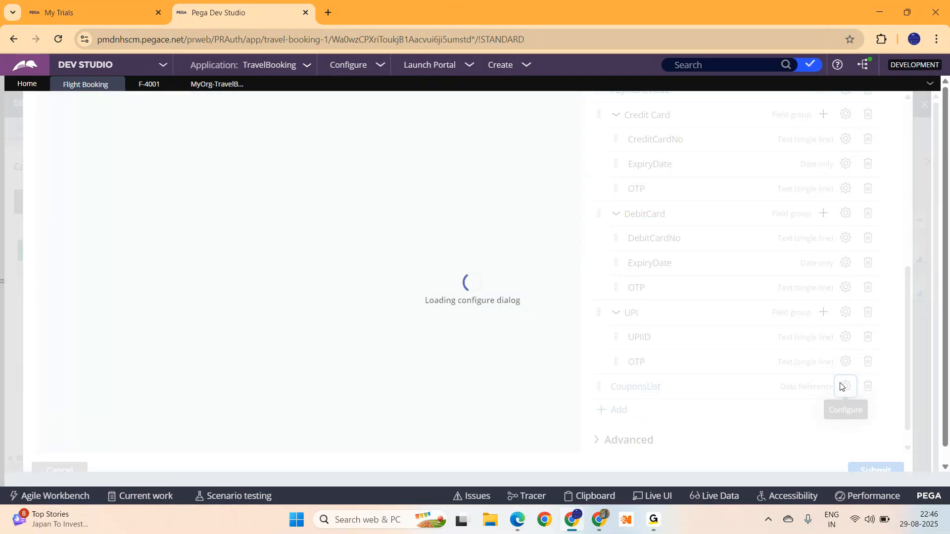
left_click(847, 386)
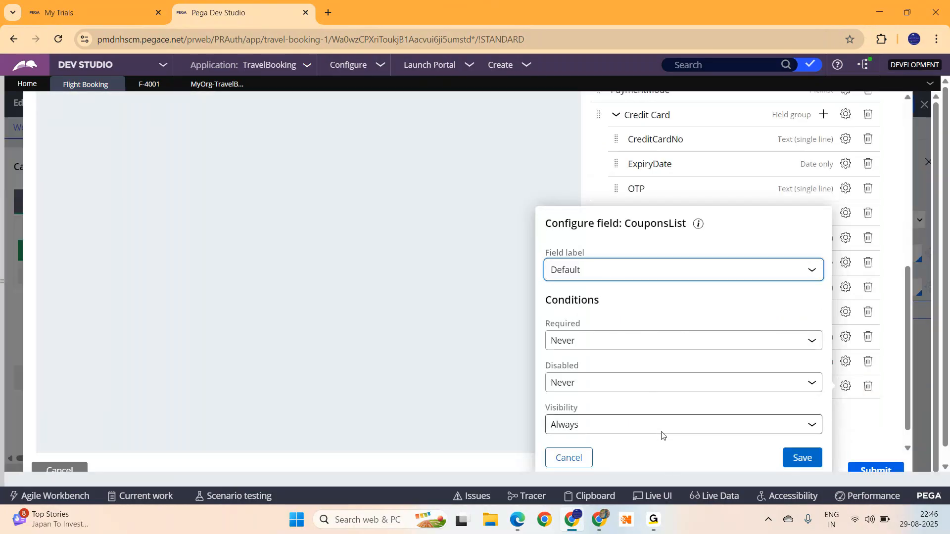
left_click(802, 457)
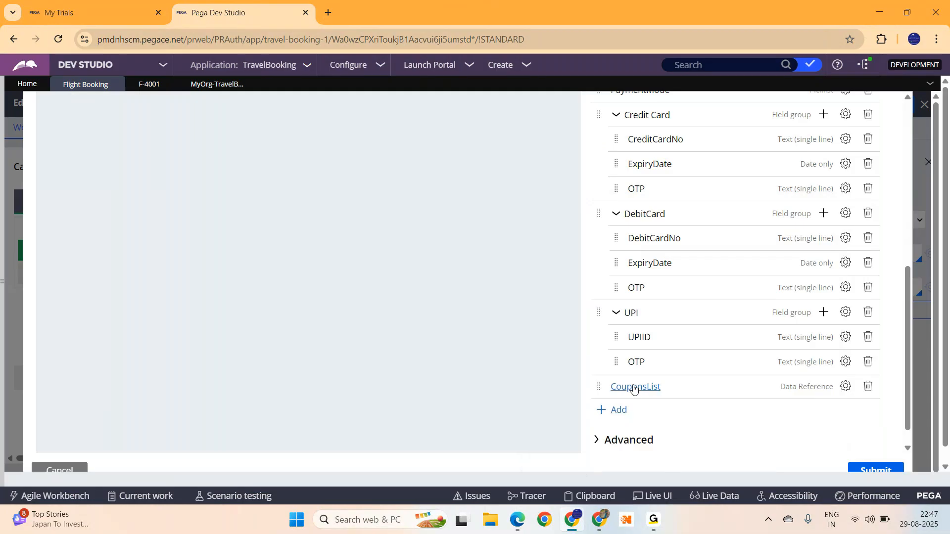
left_click(635, 386)
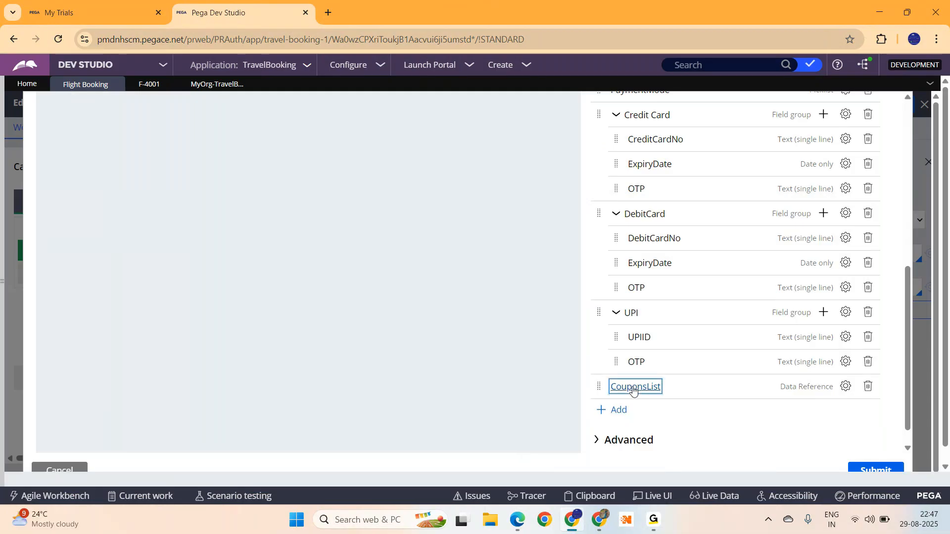
left_click(635, 387)
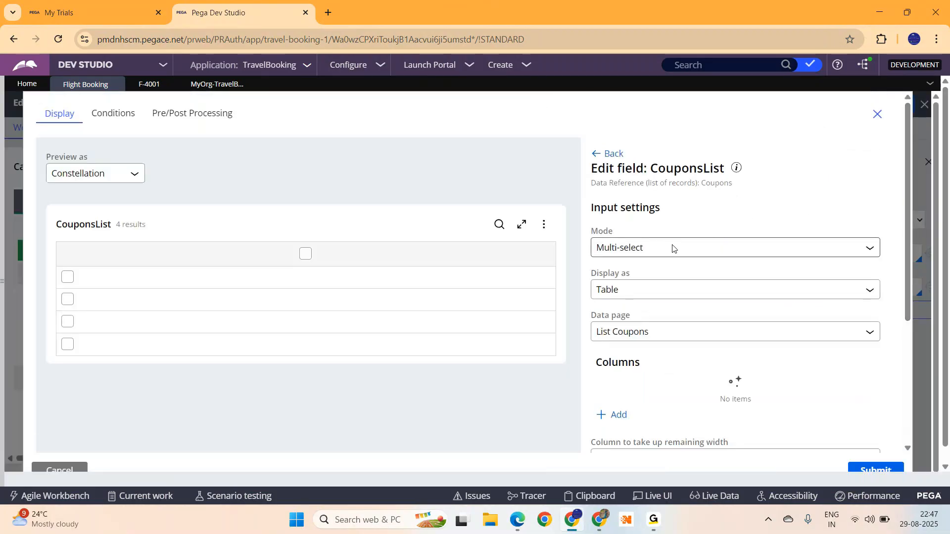
Step: Display CouponsList as a multi-select checkbox group laid out horizontally
left_click(734, 248)
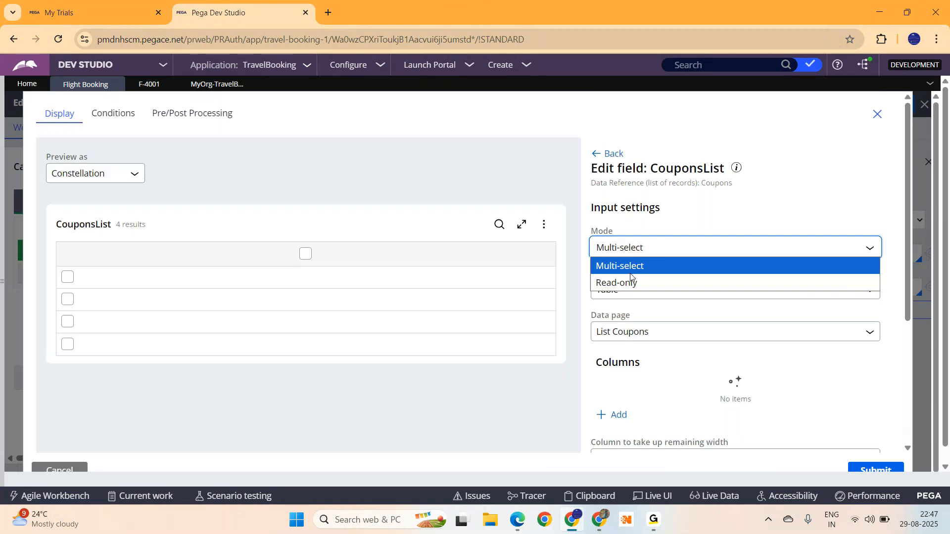
left_click(619, 265)
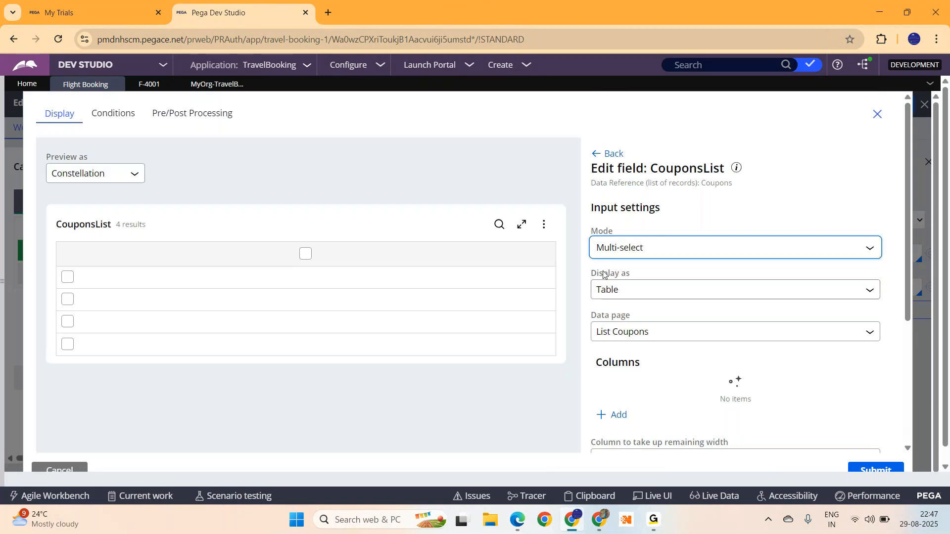
left_click(734, 289)
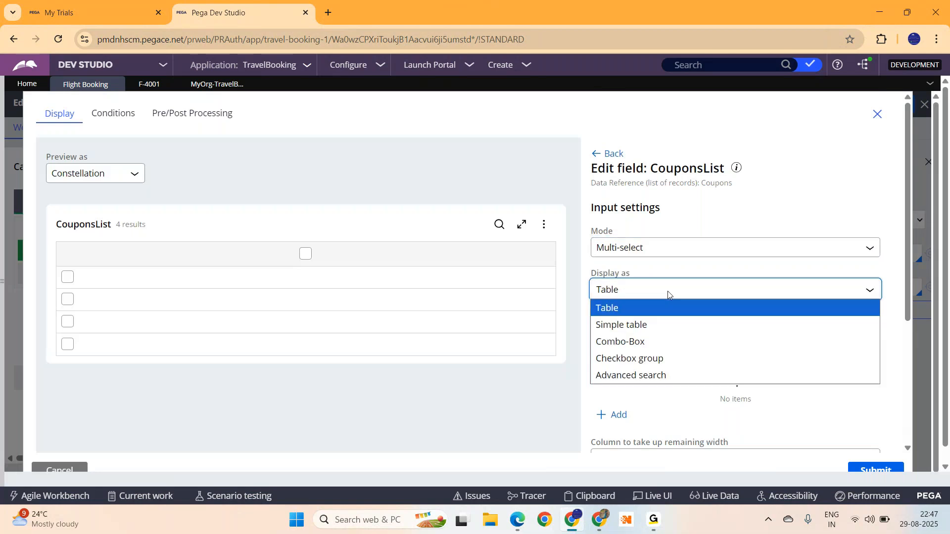
mouse_move(629, 359)
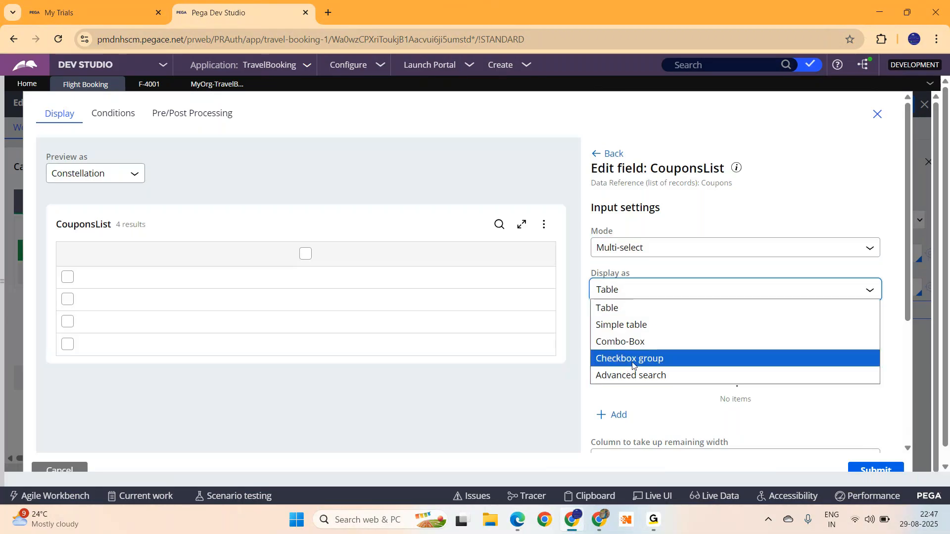
left_click(630, 358)
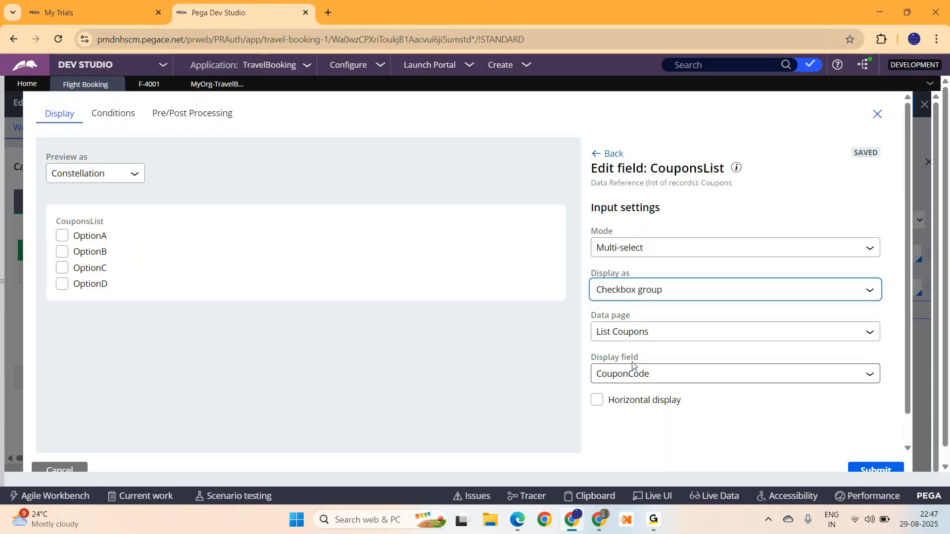
mouse_move(110, 312)
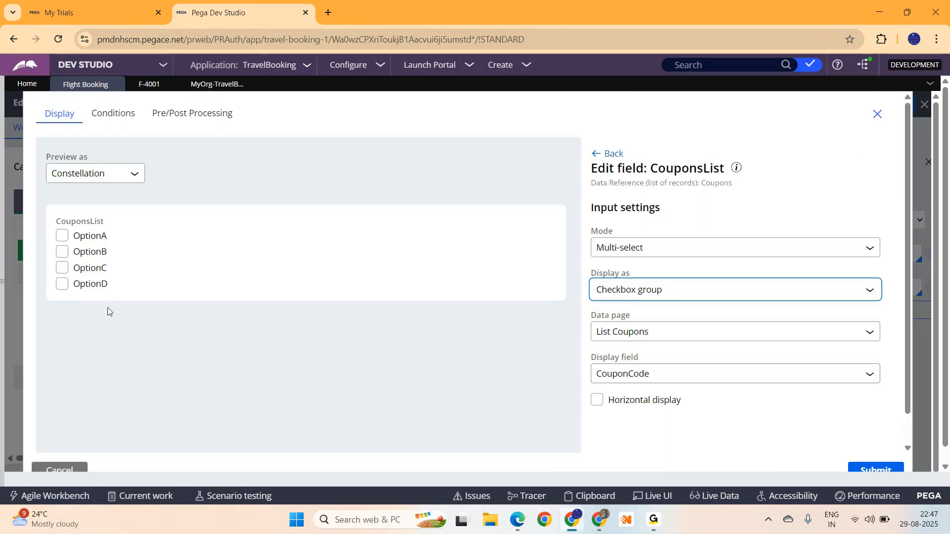
left_click(597, 400)
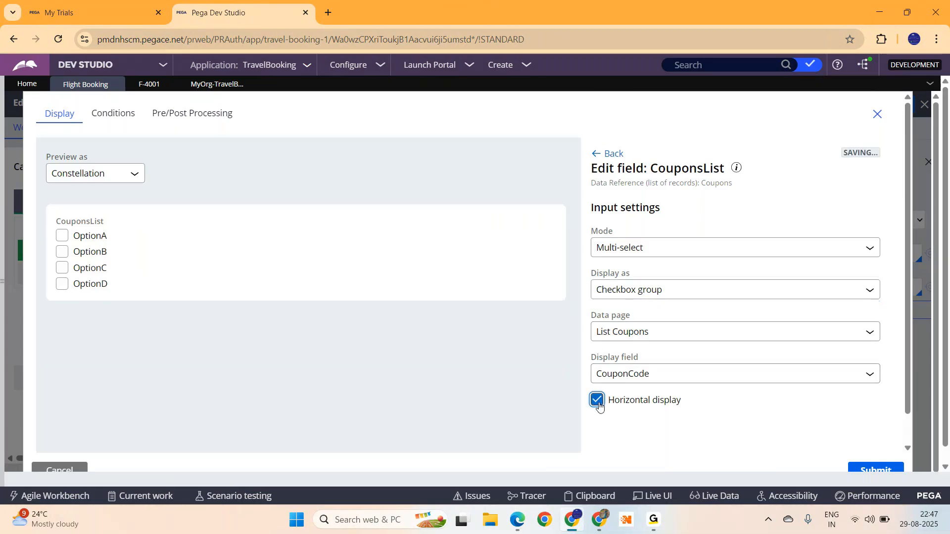
left_click(596, 400)
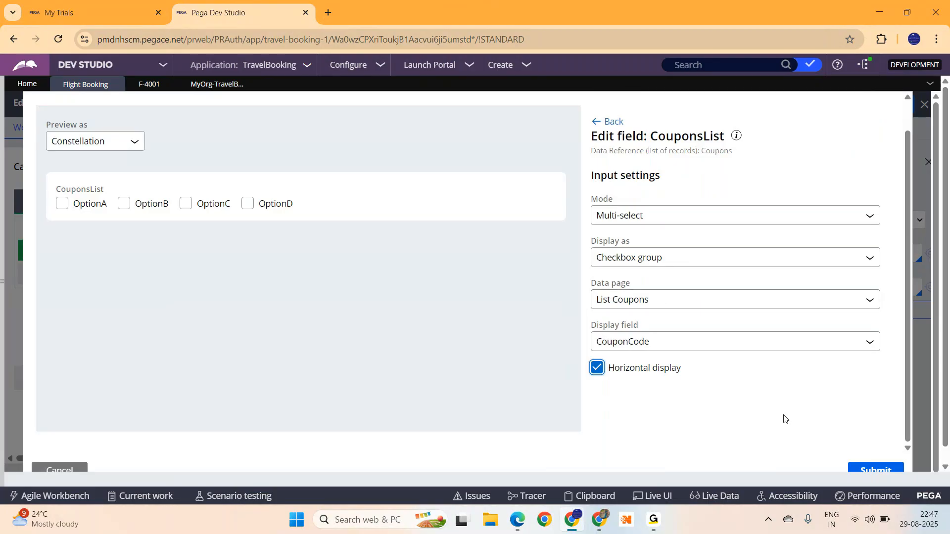
mouse_move(860, 439)
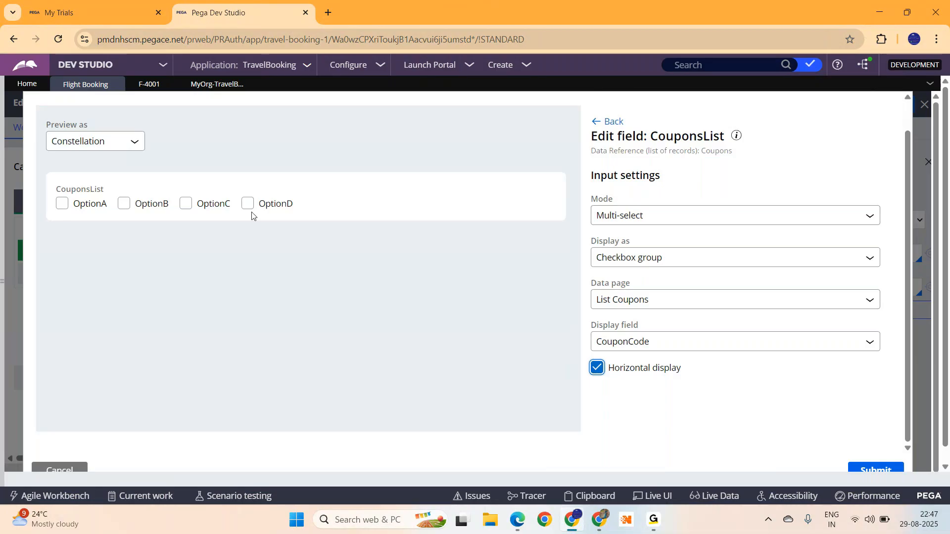
mouse_move(897, 314)
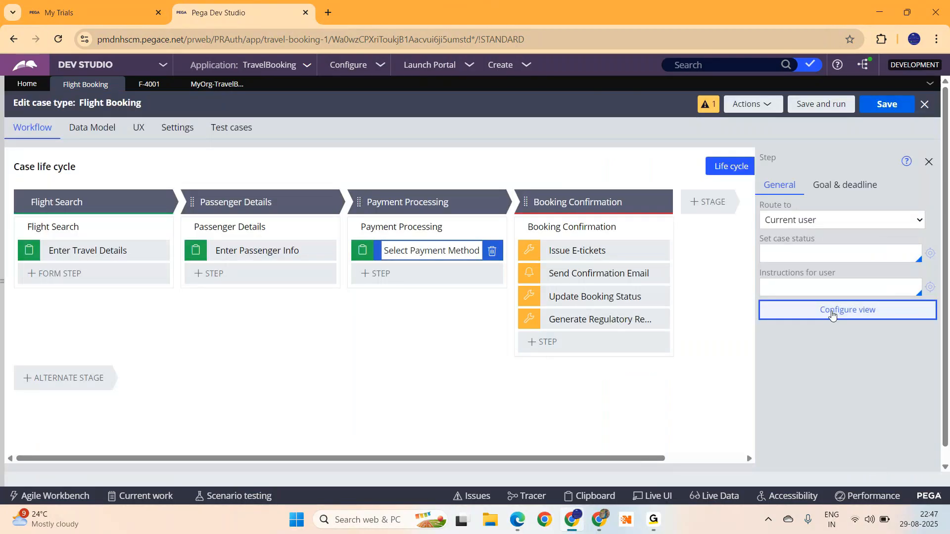
Step: Move CouponsList to the top, remove Coupons and DiscountDetails, and submit the view
left_click(848, 310)
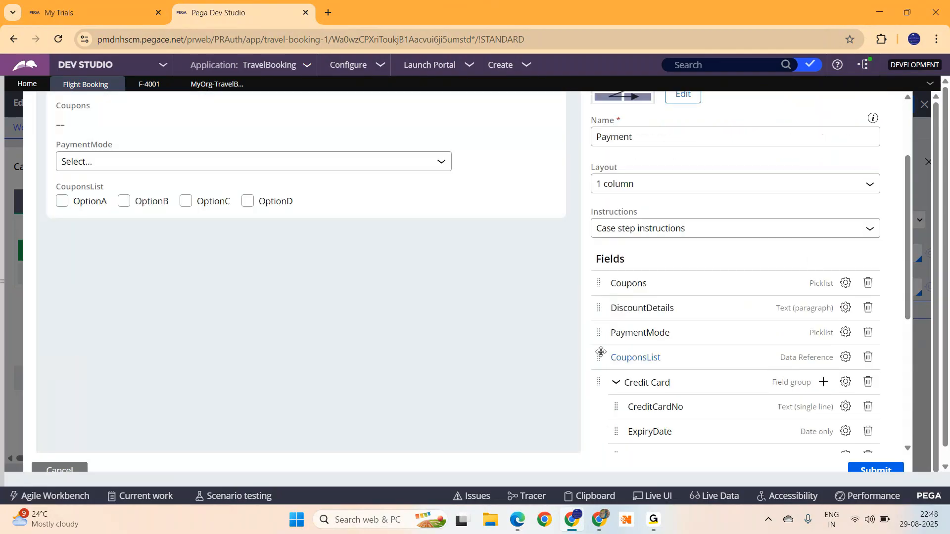
left_click_drag(600, 357, 600, 283)
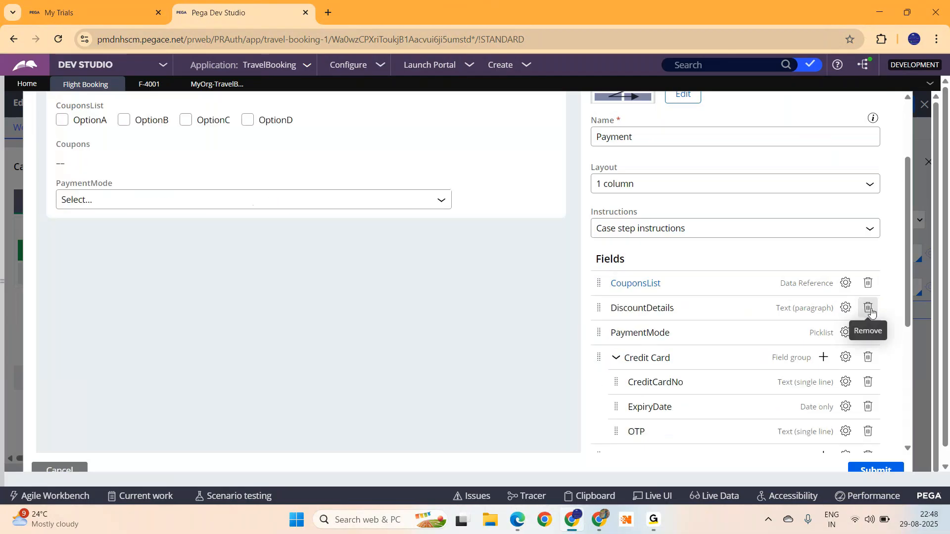
left_click(868, 308)
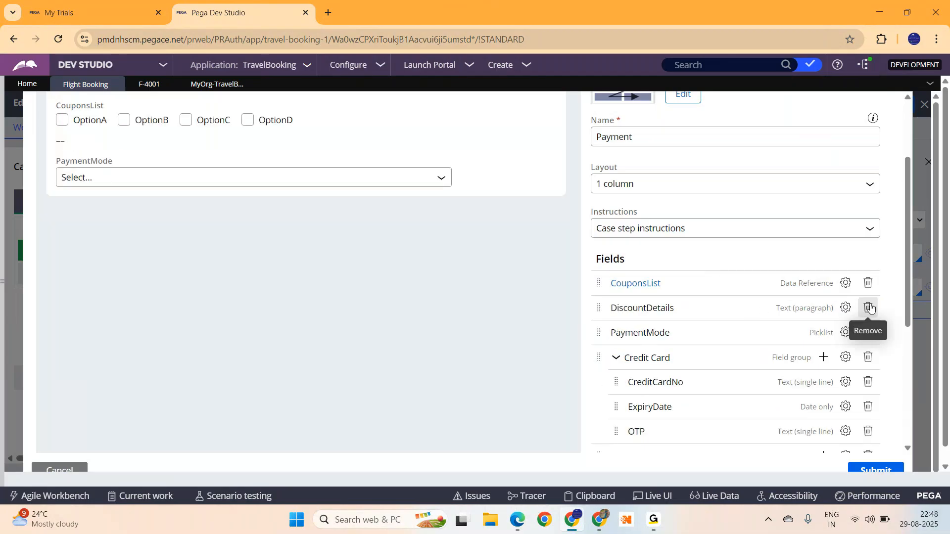
left_click(868, 308)
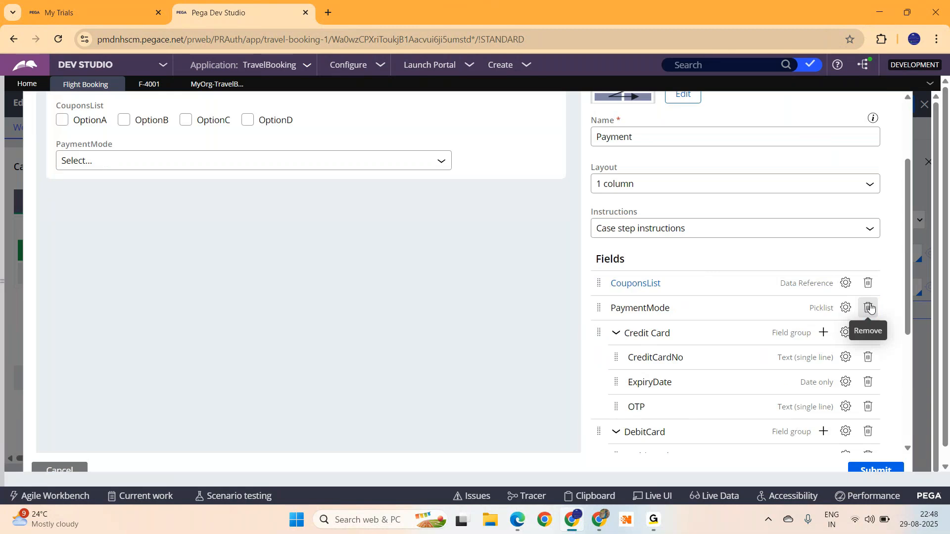
scroll("down", 3)
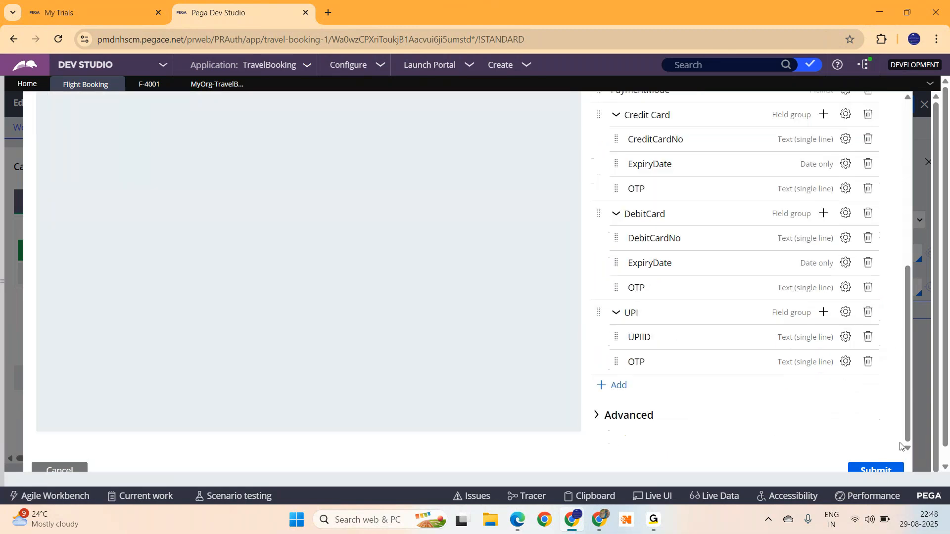
left_click(875, 470)
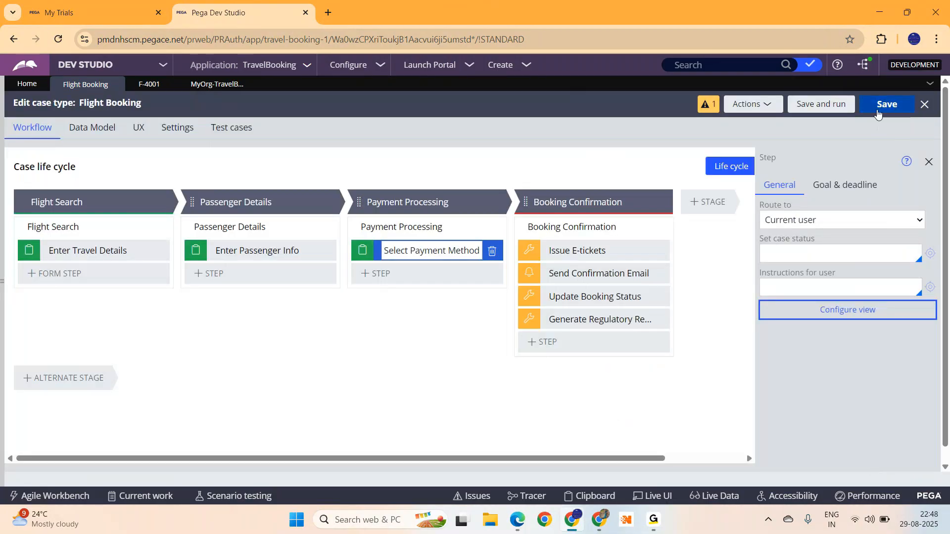
Step: Save the Flight Booking case type and run a new case F-4002 with HYD departure
left_click(887, 104)
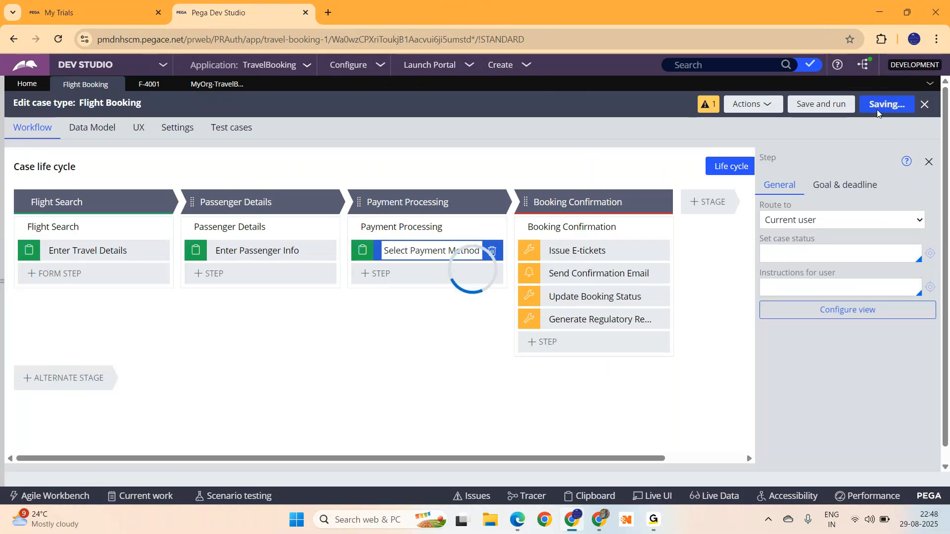
left_click(886, 104)
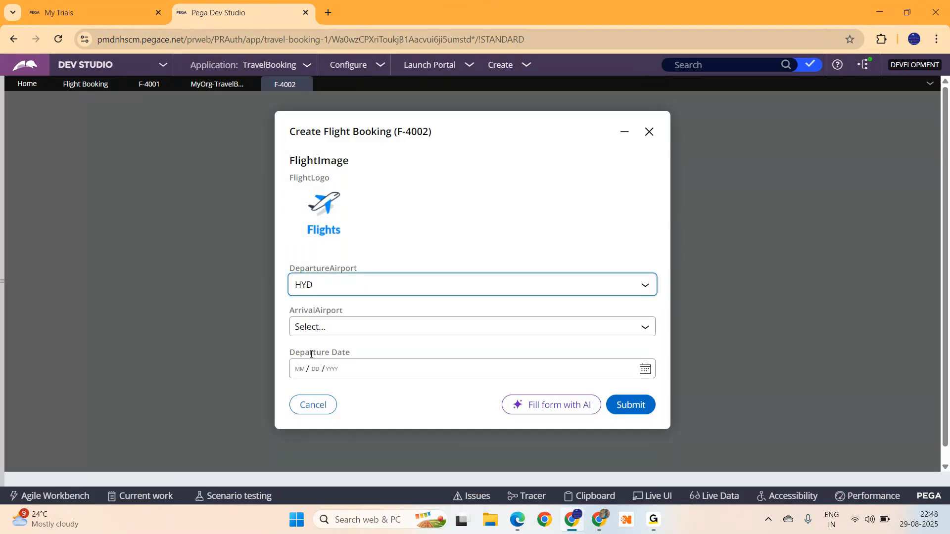
Step: Set the arrival airport to CHN, choose a flight and submit the search
left_click(471, 327)
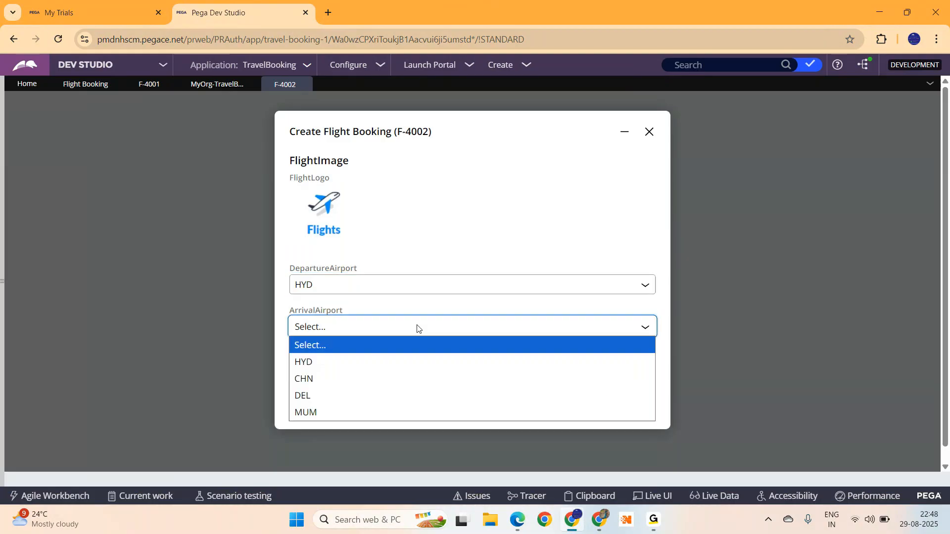
left_click(303, 378)
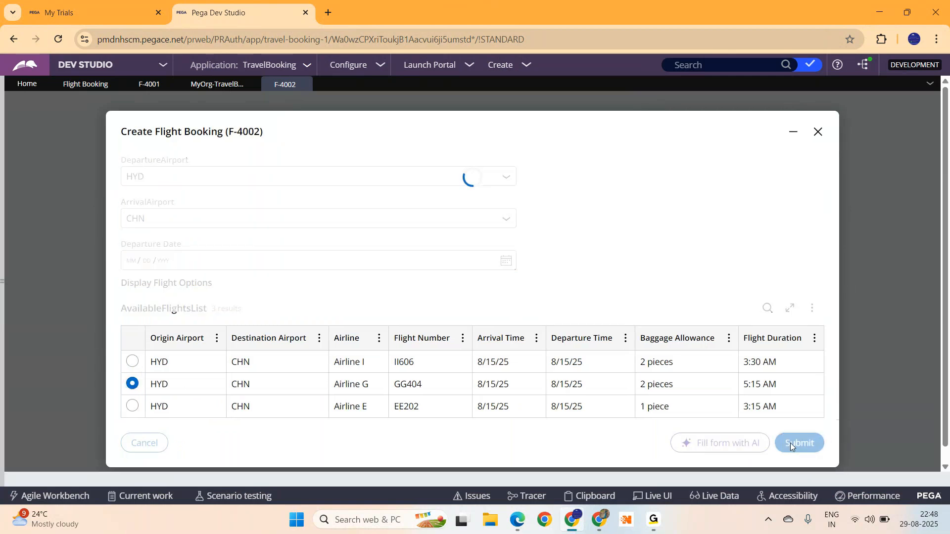
left_click(799, 444)
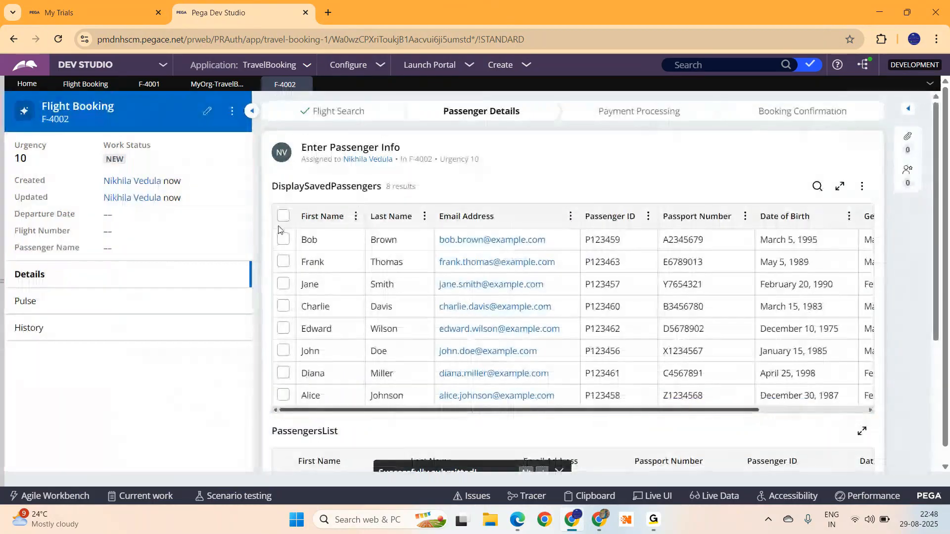
Step: Select the first two saved passengers and submit to reach Select Payment Method
left_click(283, 239)
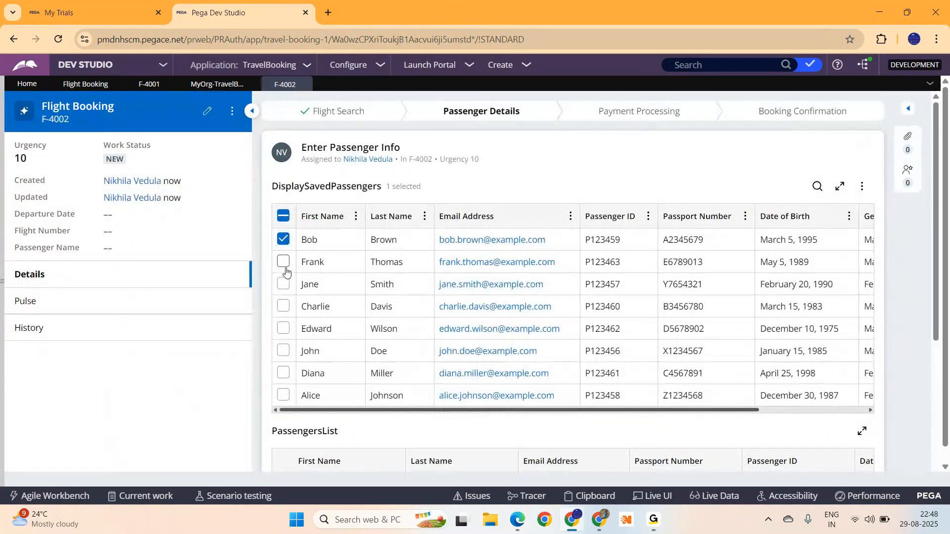
left_click(283, 261)
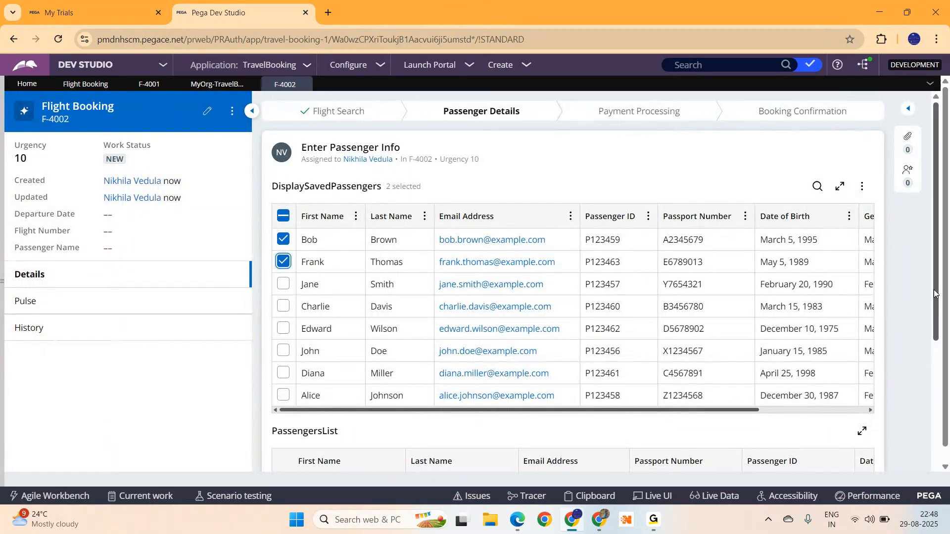
scroll("down", 3)
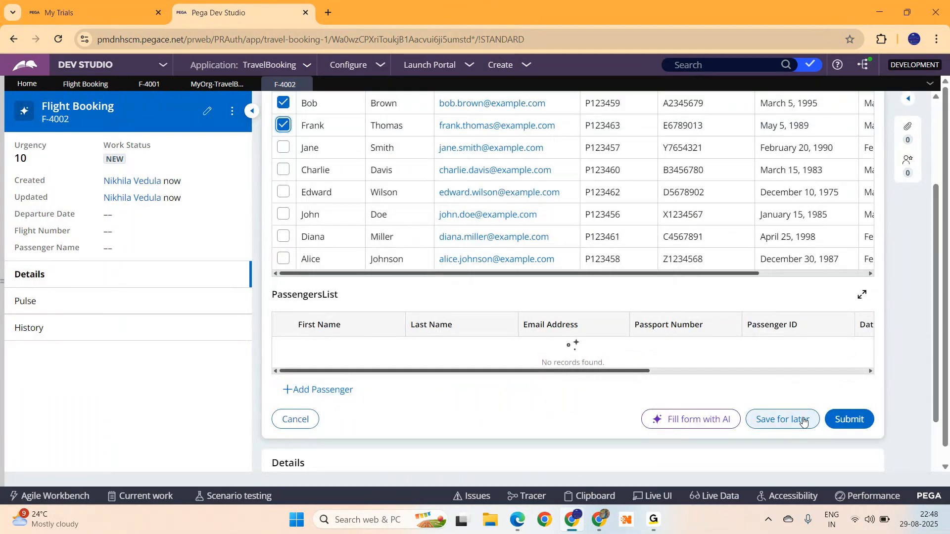
left_click(848, 418)
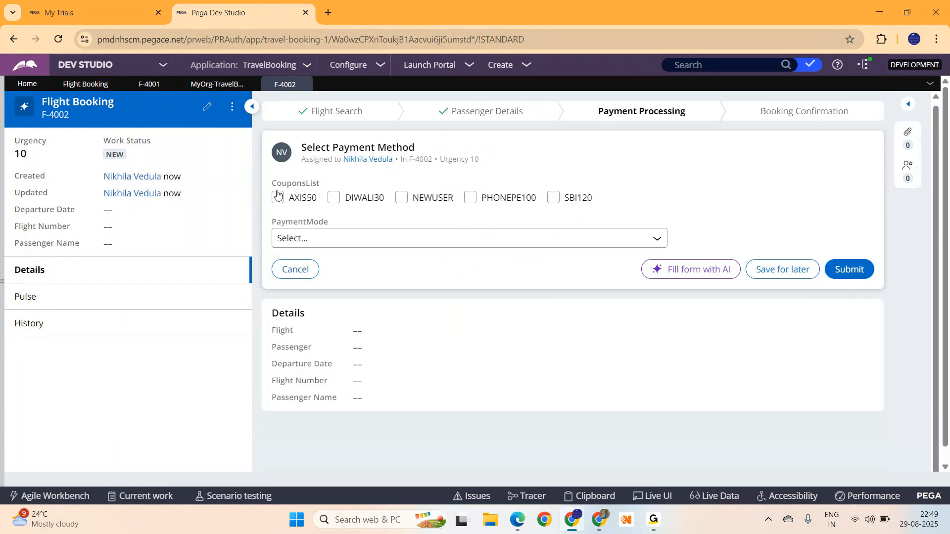
Step: Tick the NEWUSER and PHONEPE100 coupon checkboxes
left_click(401, 198)
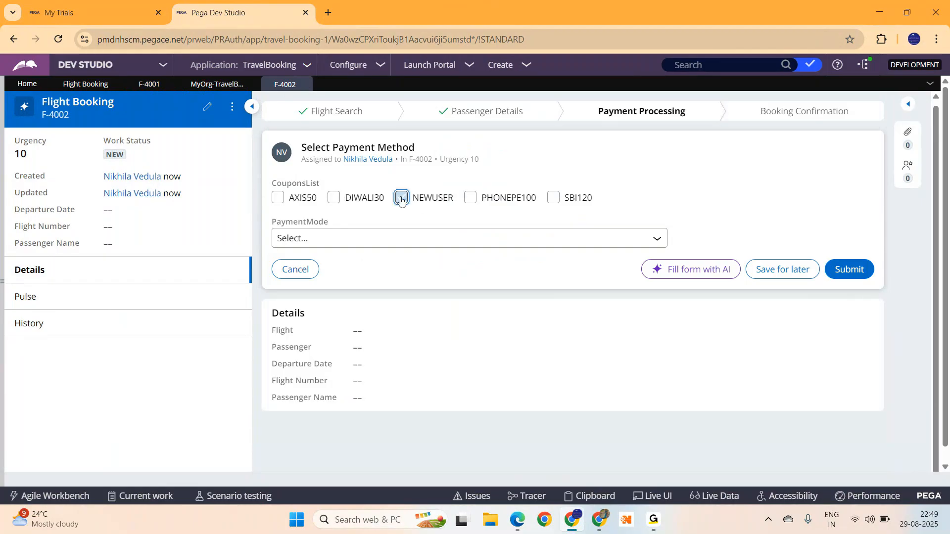
left_click(401, 198)
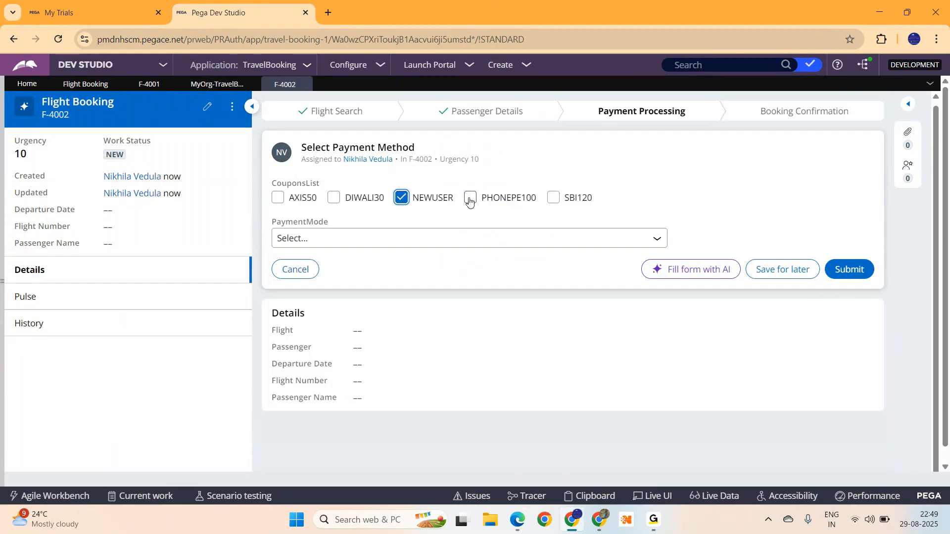
left_click(469, 198)
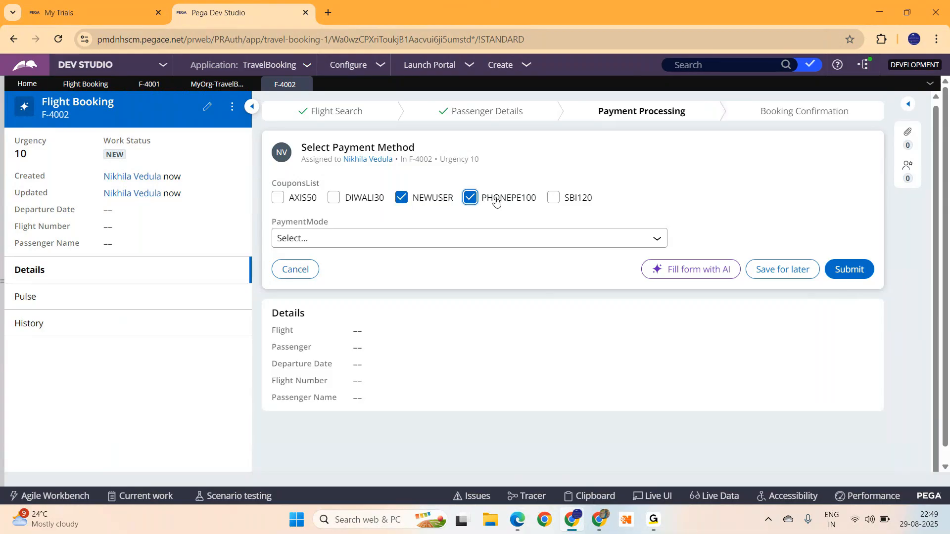
Step: Set the payment mode to NetBanking after briefly choosing CreditCard
left_click(468, 238)
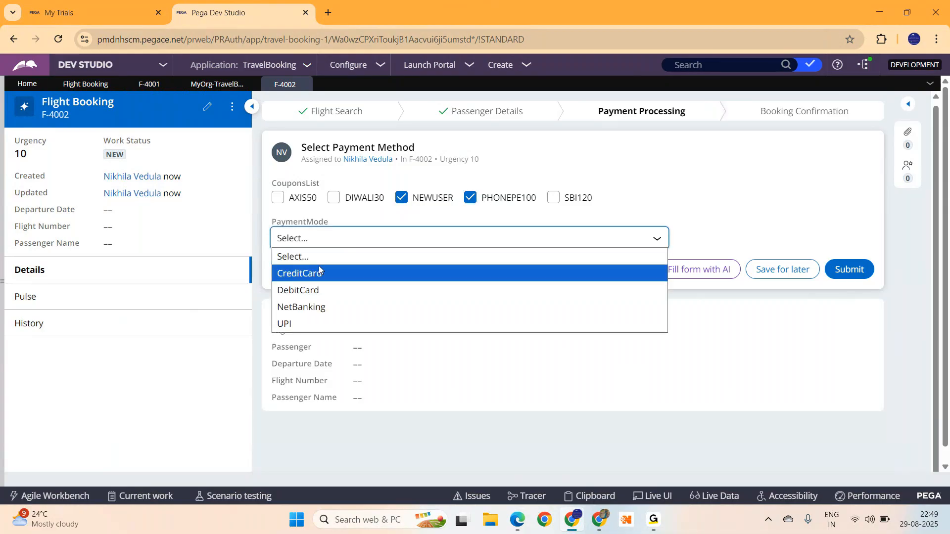
left_click(299, 274)
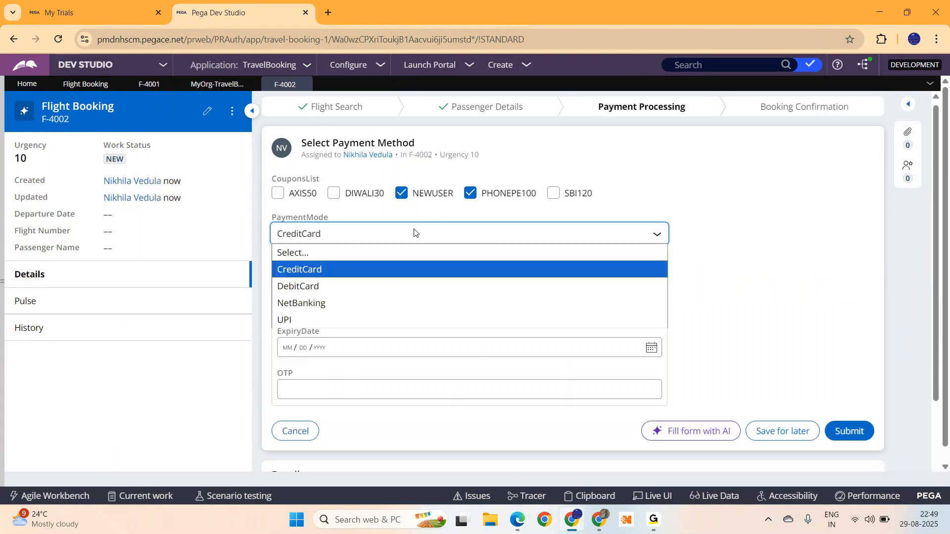
left_click(301, 303)
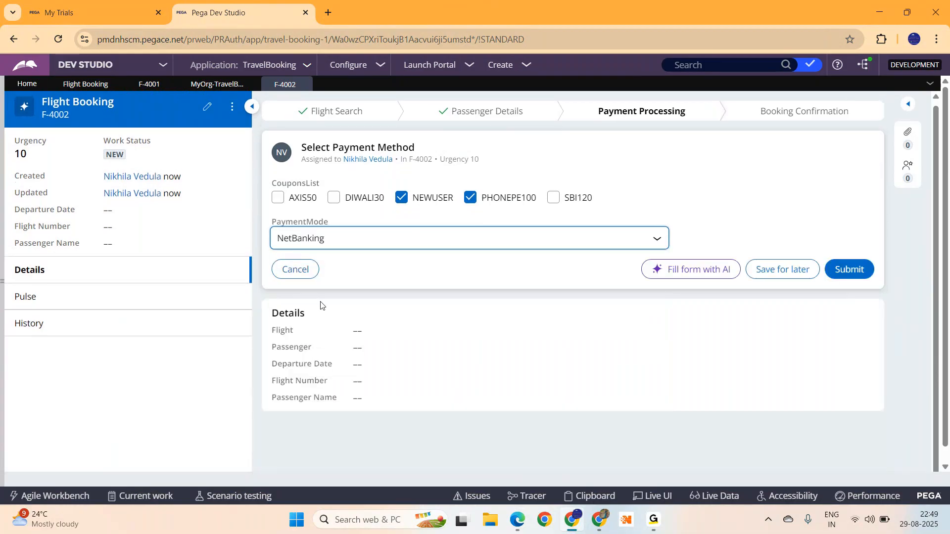
mouse_move(288, 184)
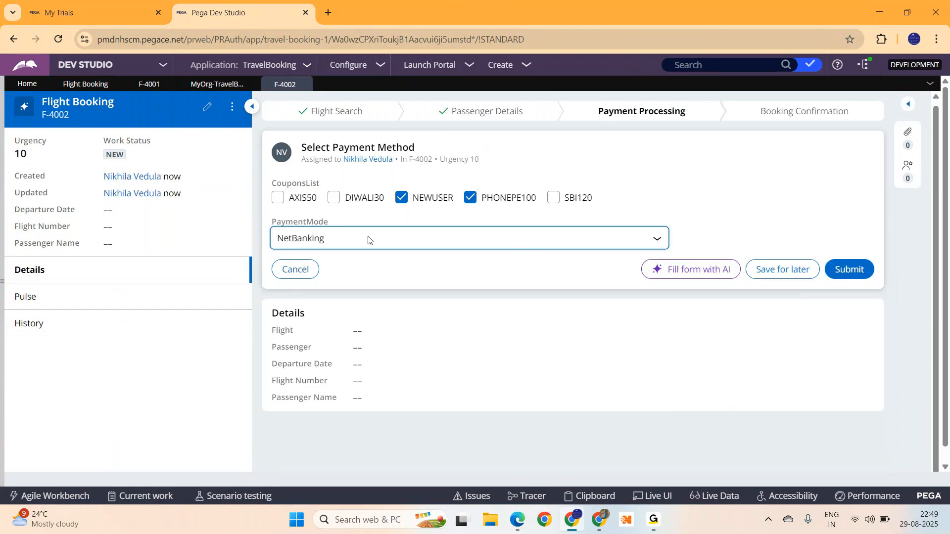
mouse_move(653, 258)
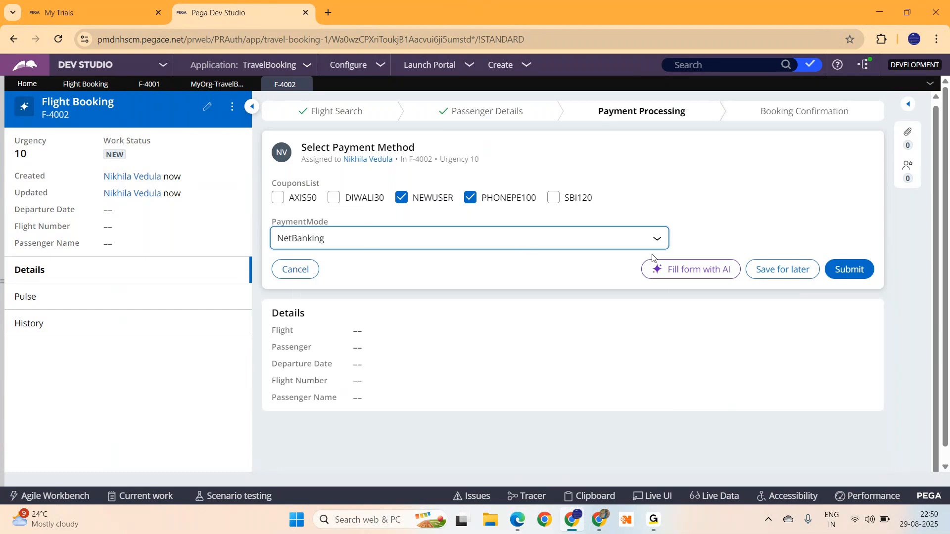